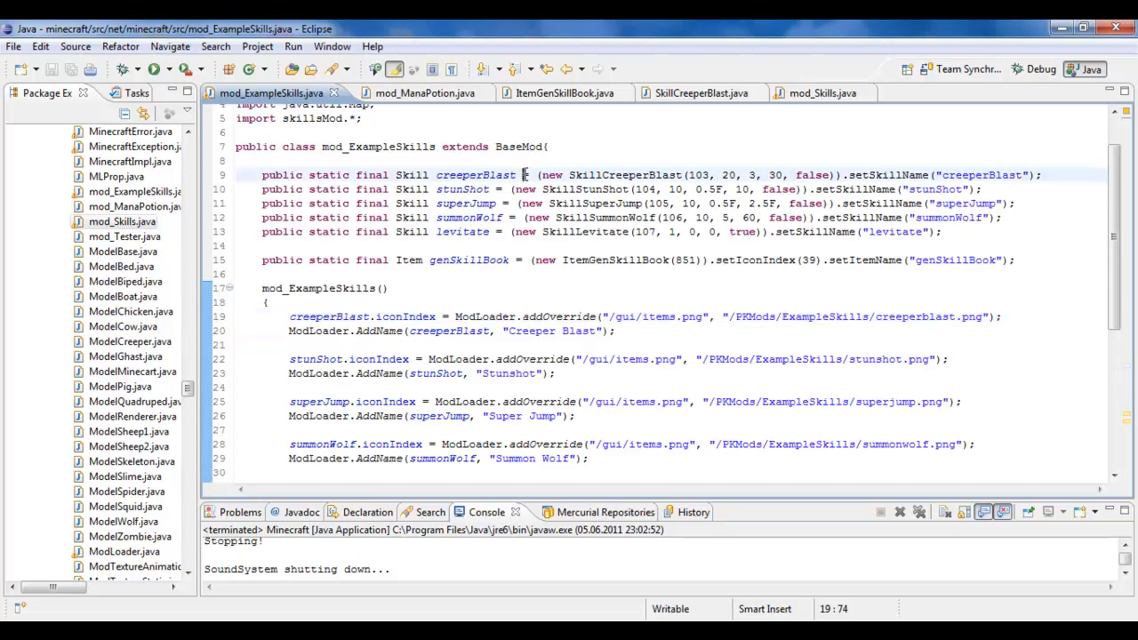
# - Highlight the Skill type and SkillCreeperBlast class among the skill declarations
pyautogui.click(331, 175)
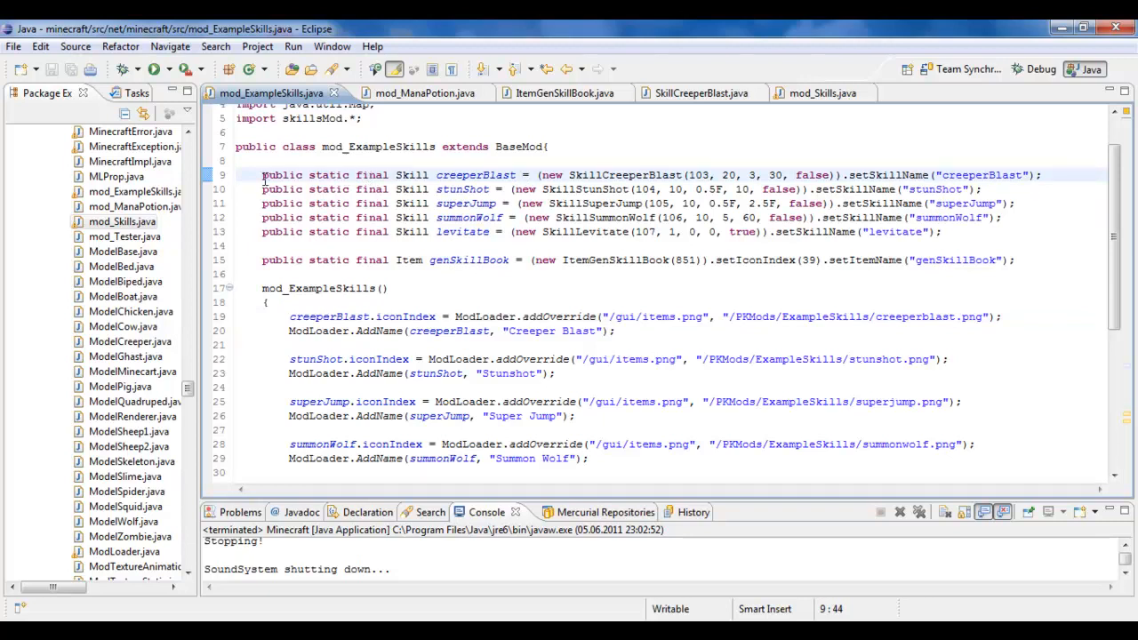
pyautogui.click(416, 175)
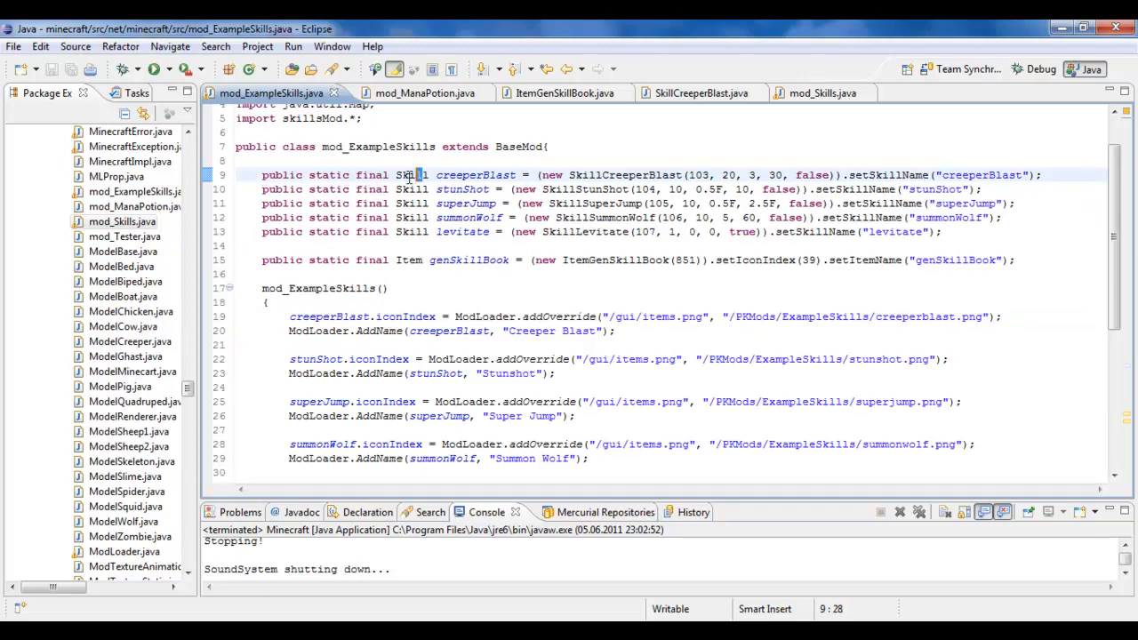
pyautogui.doubleClick(412, 175)
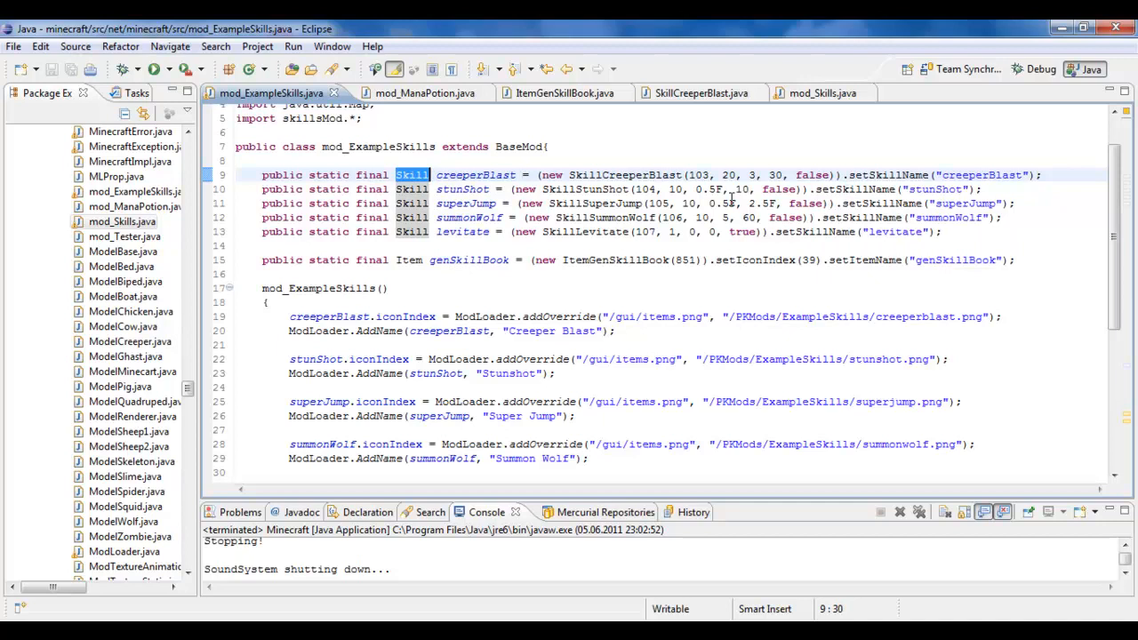
pyautogui.doubleClick(623, 174)
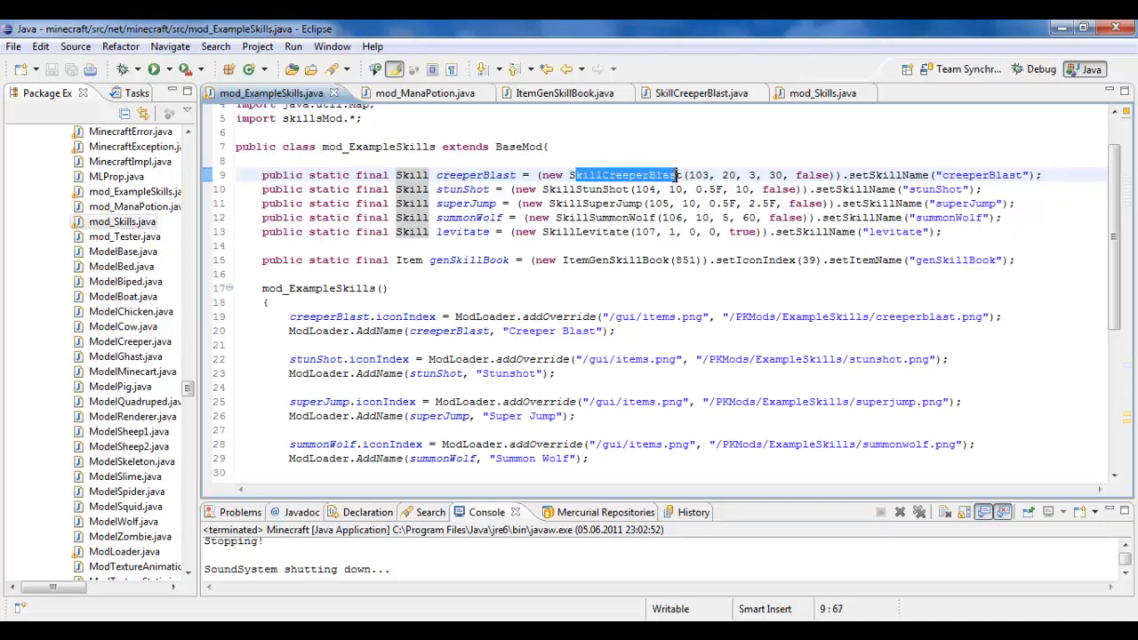
pyautogui.click(610, 231)
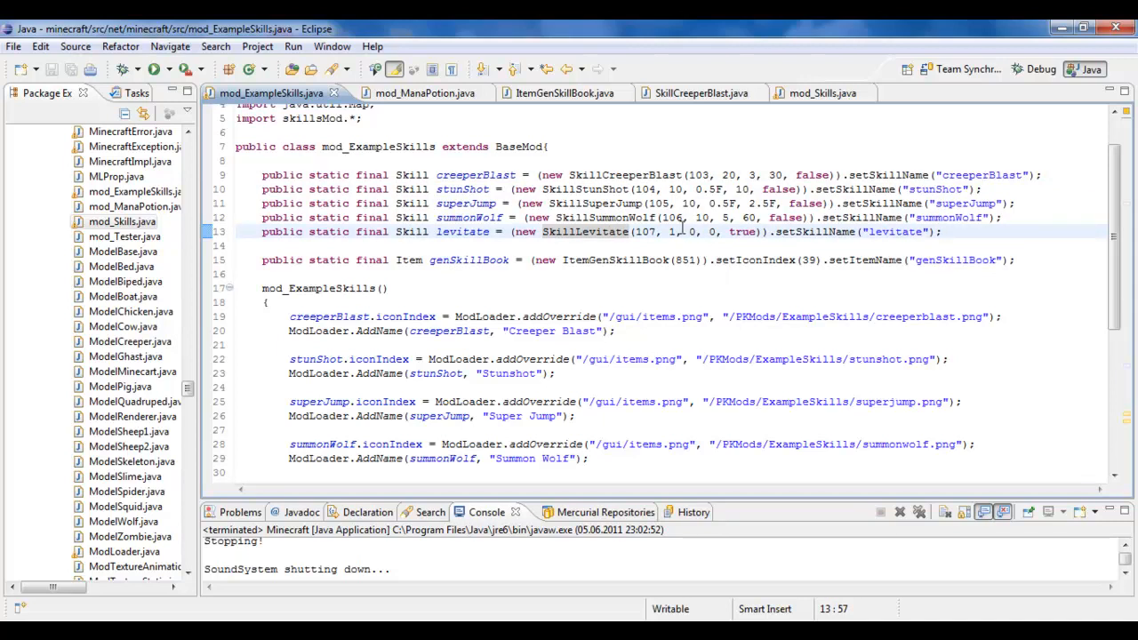
pyautogui.moveTo(622, 175)
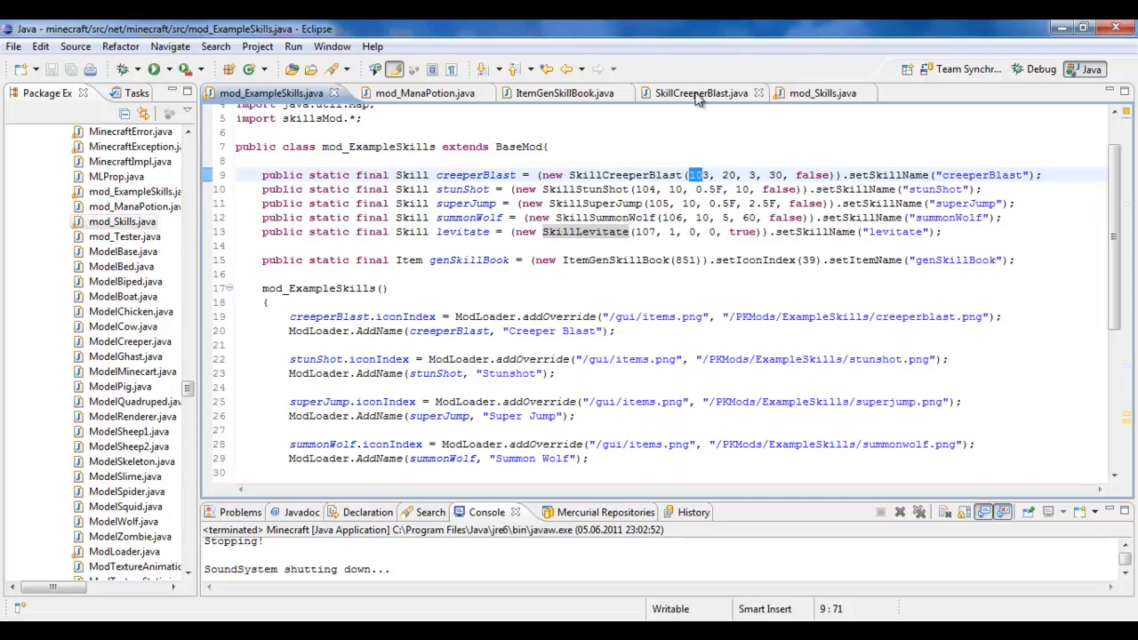
# - Open SkillCreeperBlast.java and highlight the id, expendAmount, chargeup, cooldown and pressAndHold parameters
pyautogui.click(702, 92)
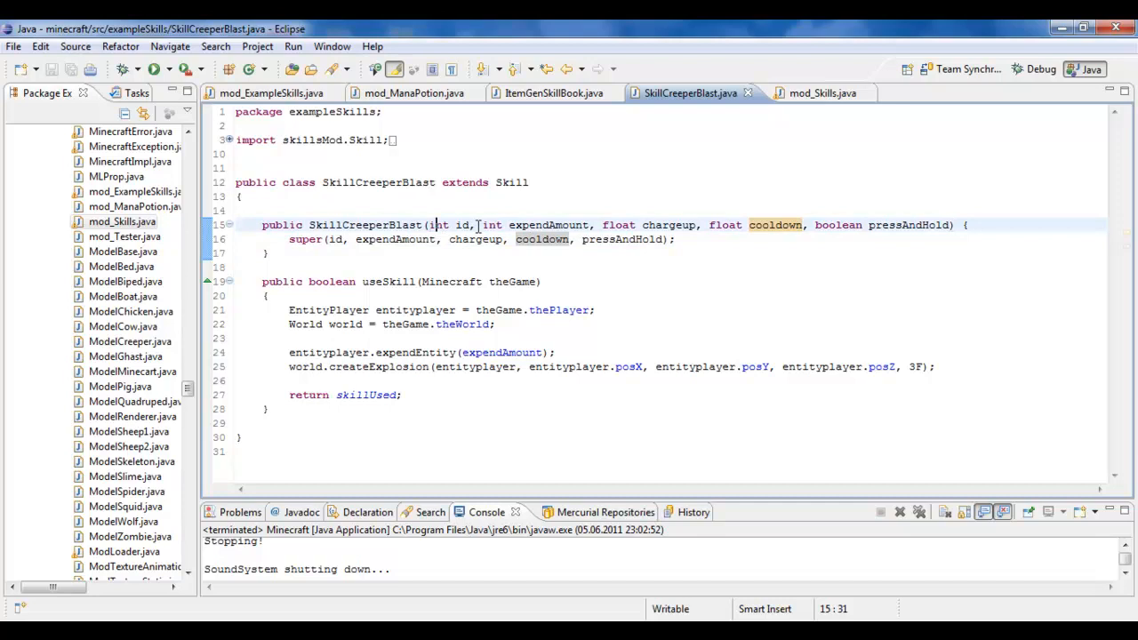
pyautogui.doubleClick(463, 224)
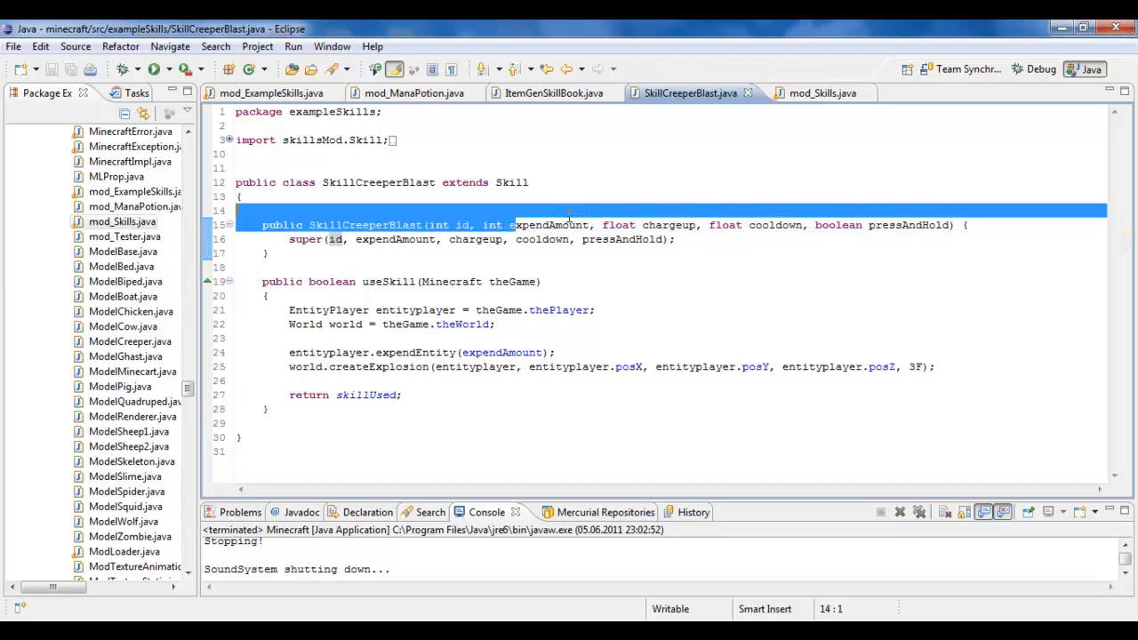
pyautogui.doubleClick(551, 224)
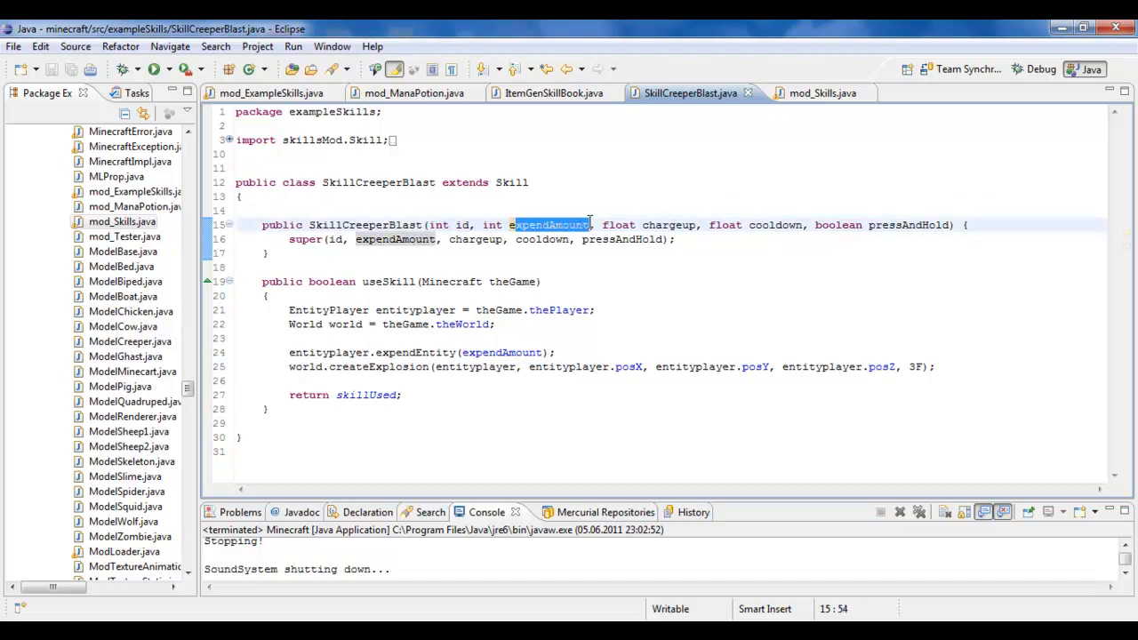
pyautogui.moveTo(627, 224)
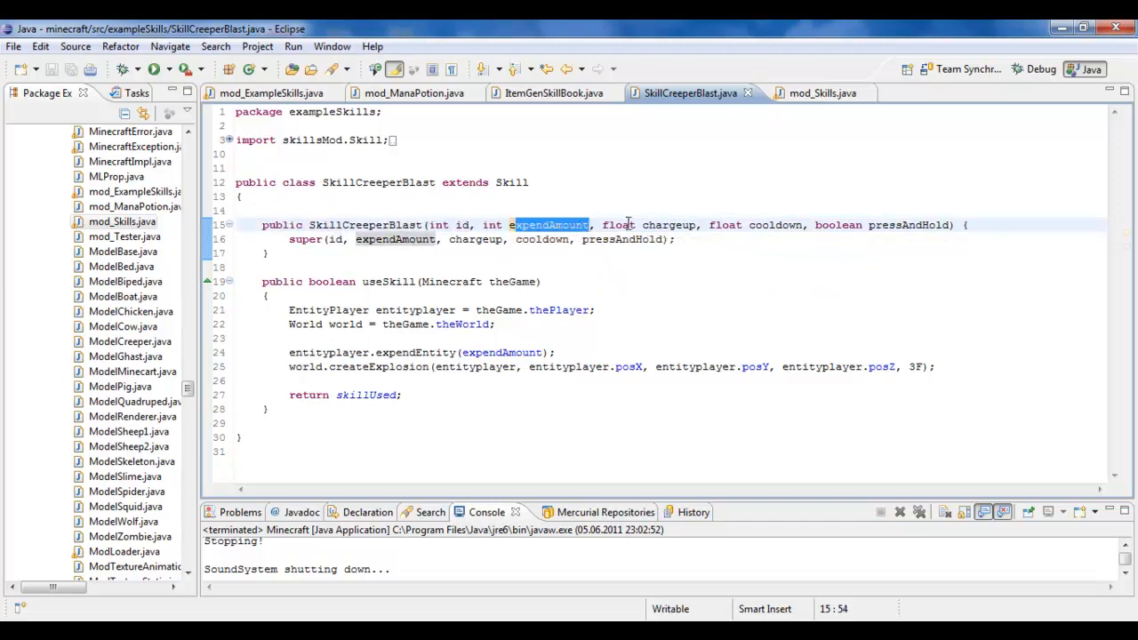
pyautogui.doubleClick(658, 224)
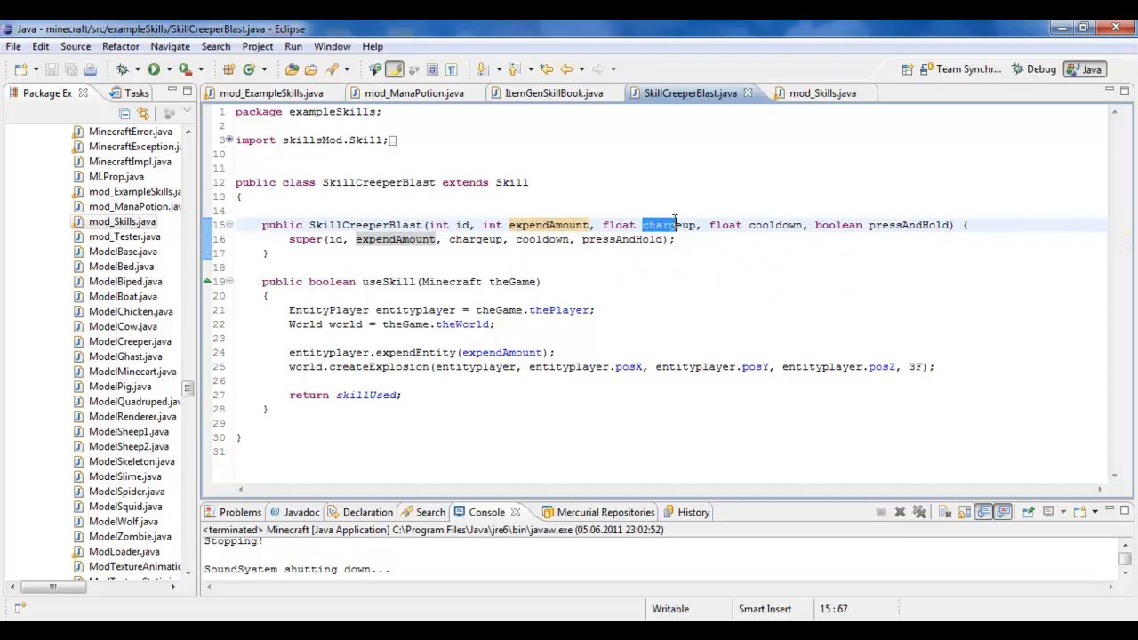
pyautogui.doubleClick(667, 225)
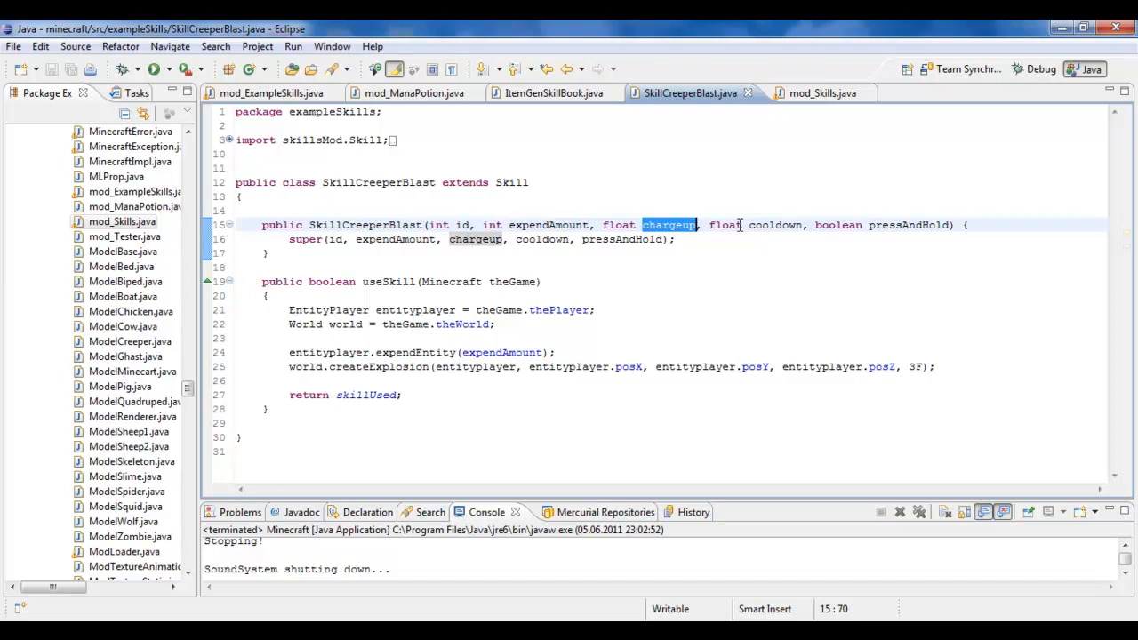
pyautogui.doubleClick(775, 224)
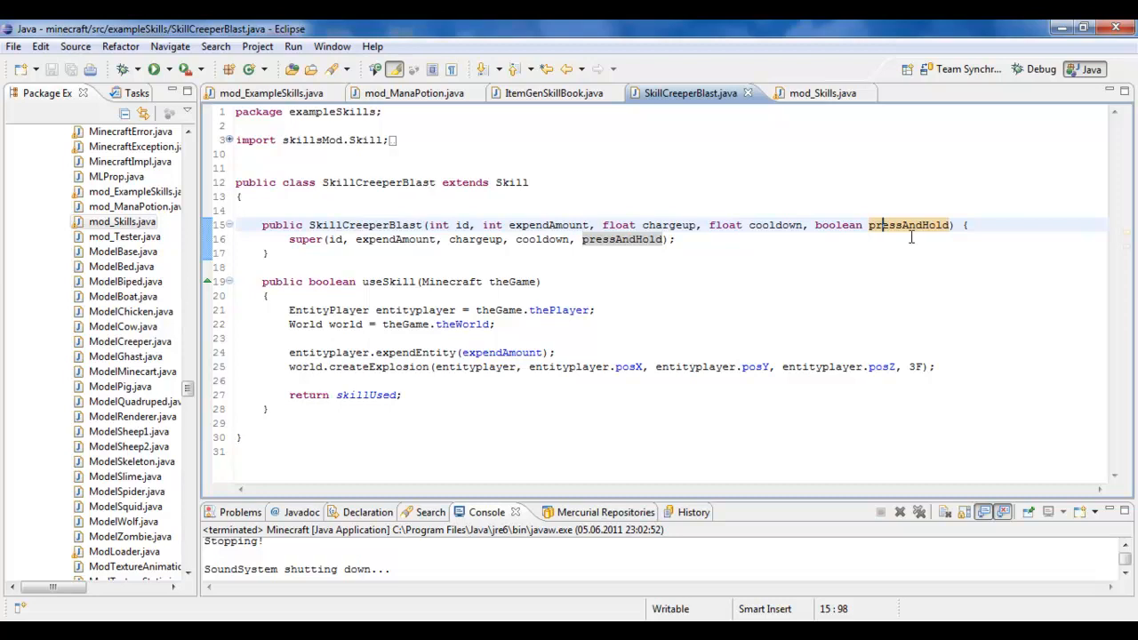
pyautogui.click(720, 339)
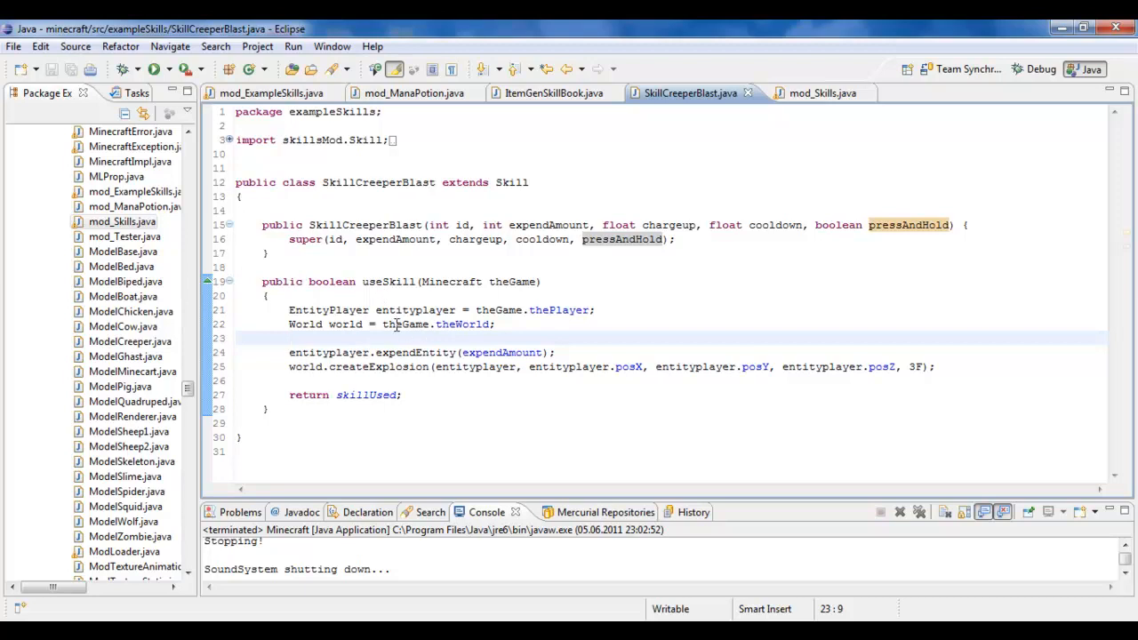
pyautogui.moveTo(323, 292)
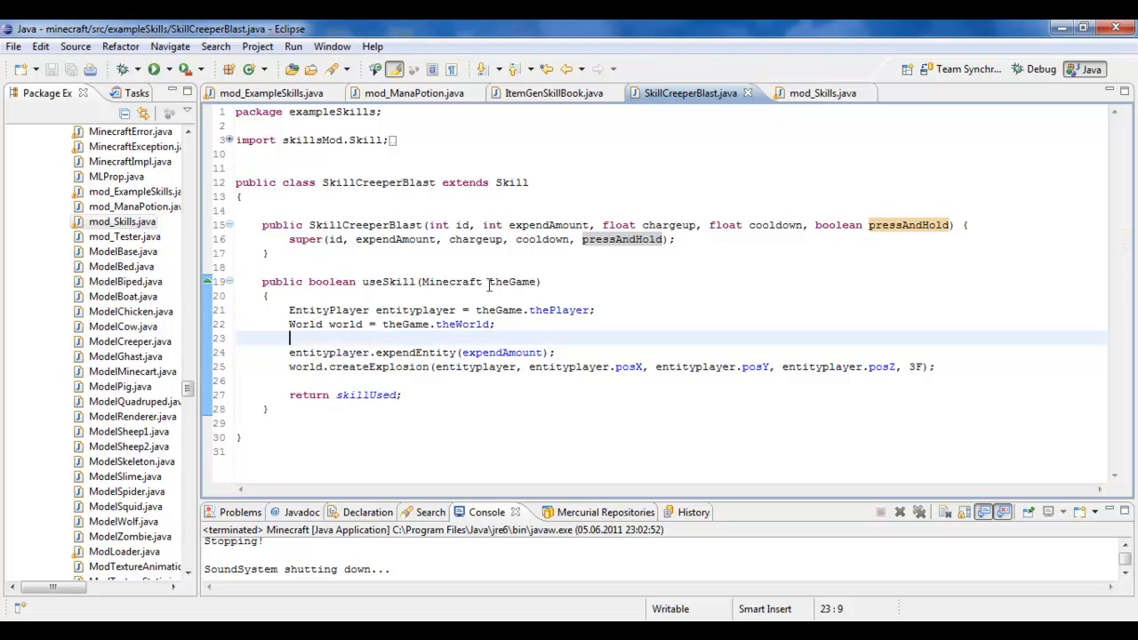
pyautogui.doubleClick(512, 282)
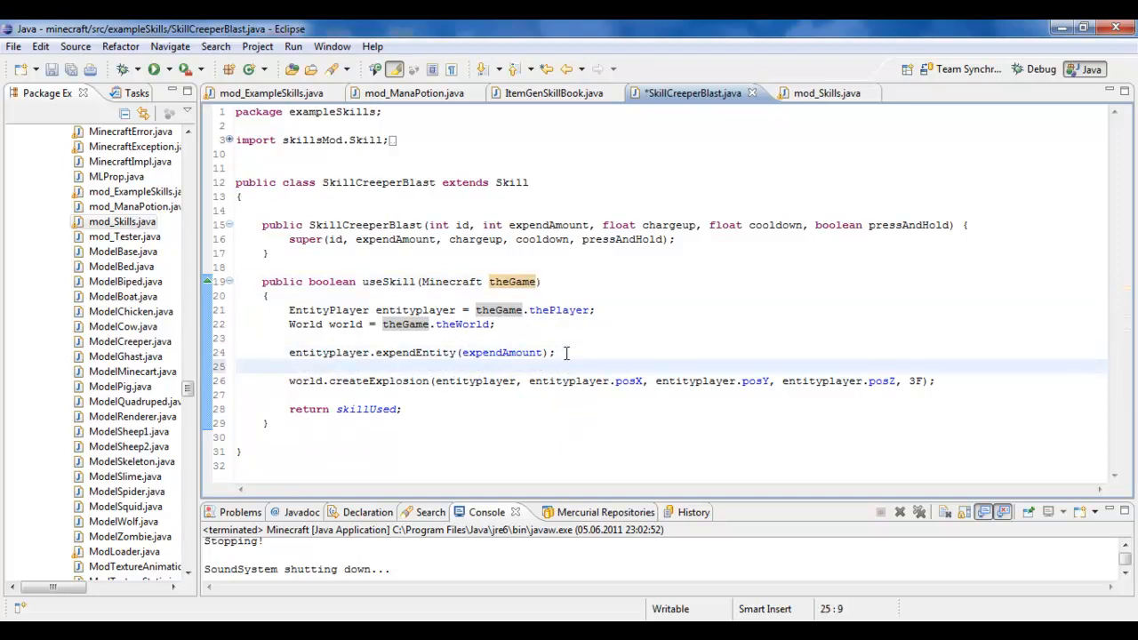
pyautogui.write('entityplayer.')
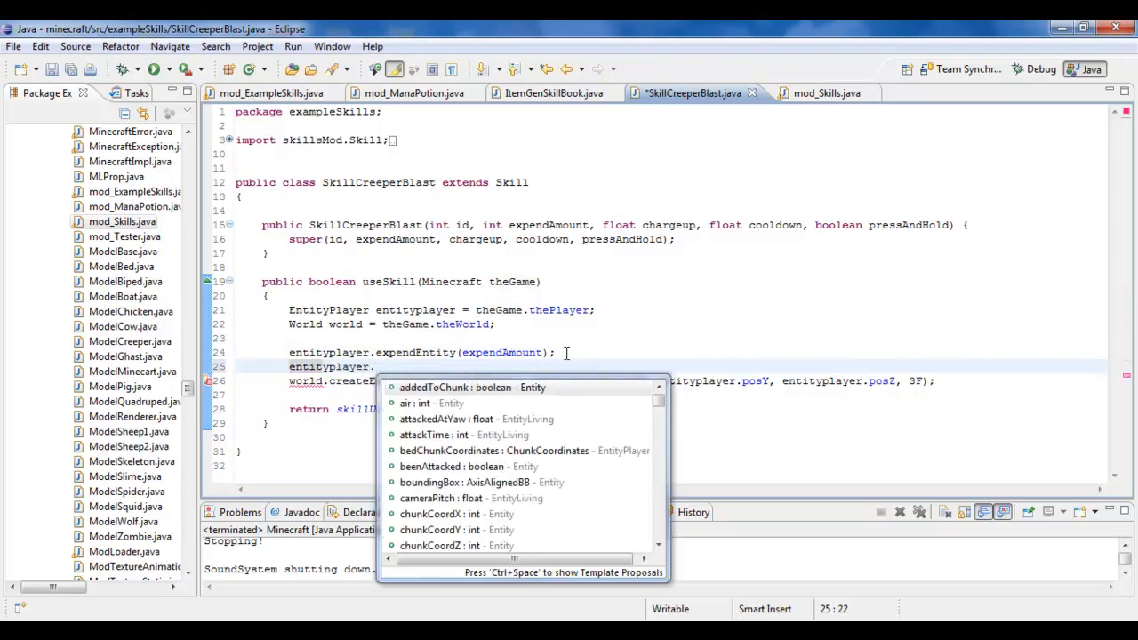
pyautogui.moveTo(558, 451)
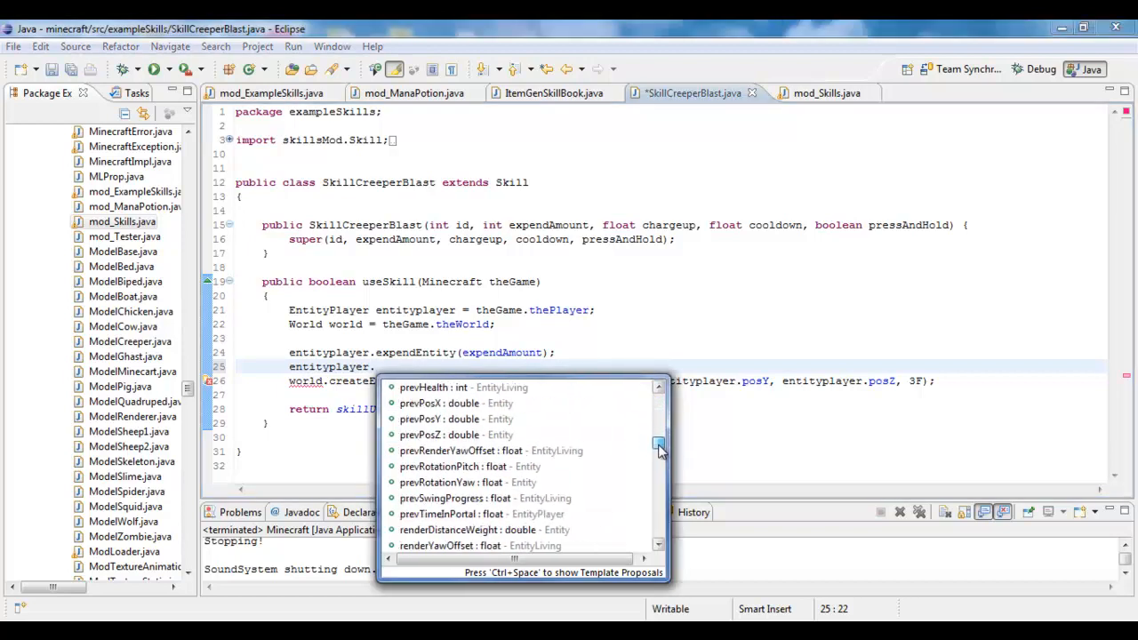
pyautogui.scroll(-3)
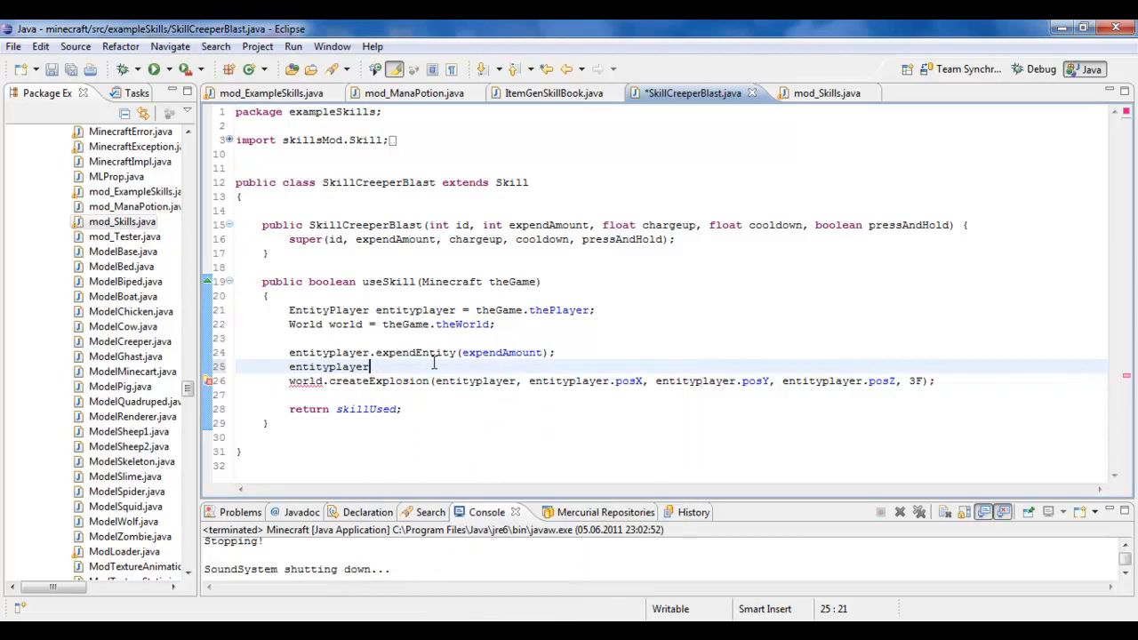
pyautogui.write('h')
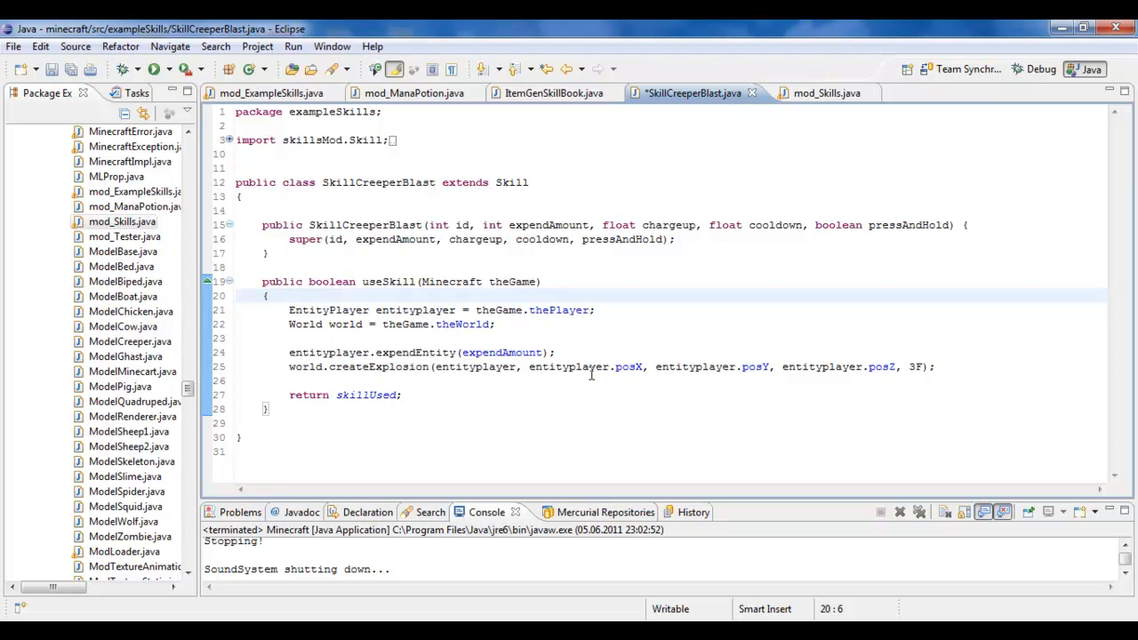
# - Highlight skillUsed in SkillCreeperBlast's return, then open and close SkillStunShot.java
pyautogui.click(411, 366)
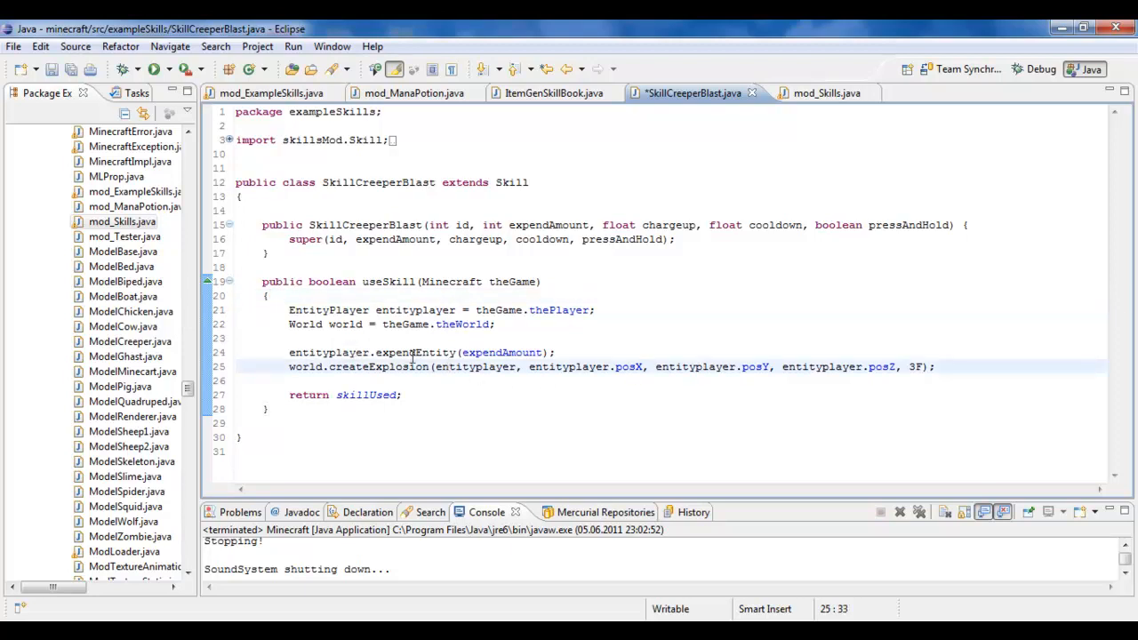
pyautogui.doubleClick(365, 395)
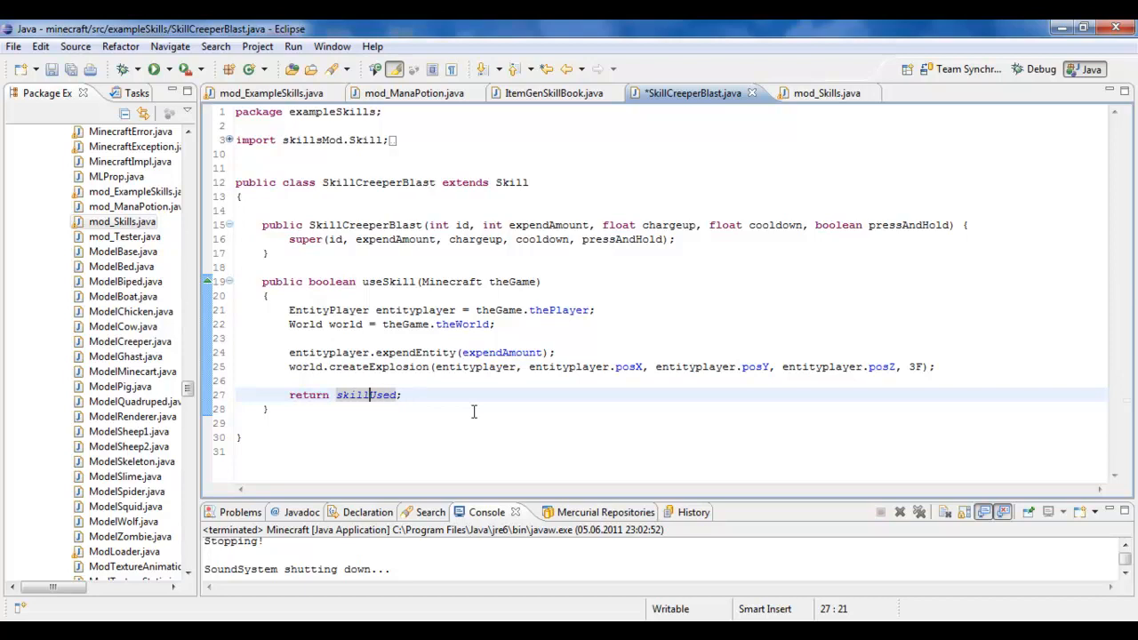
pyautogui.moveTo(221, 397)
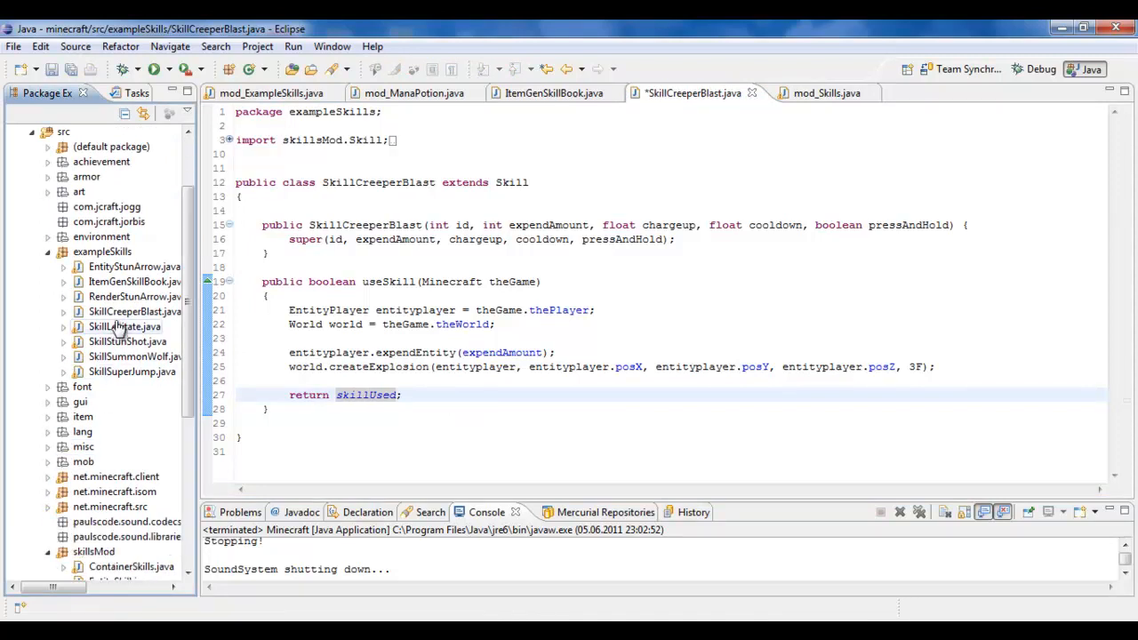
pyautogui.click(135, 311)
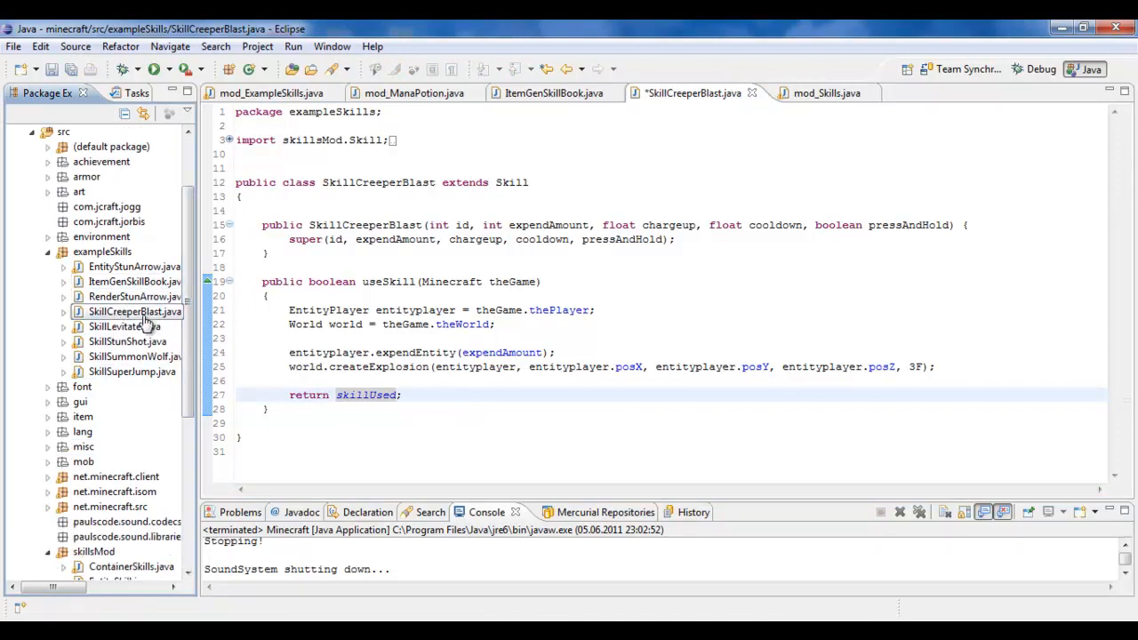
pyautogui.click(127, 341)
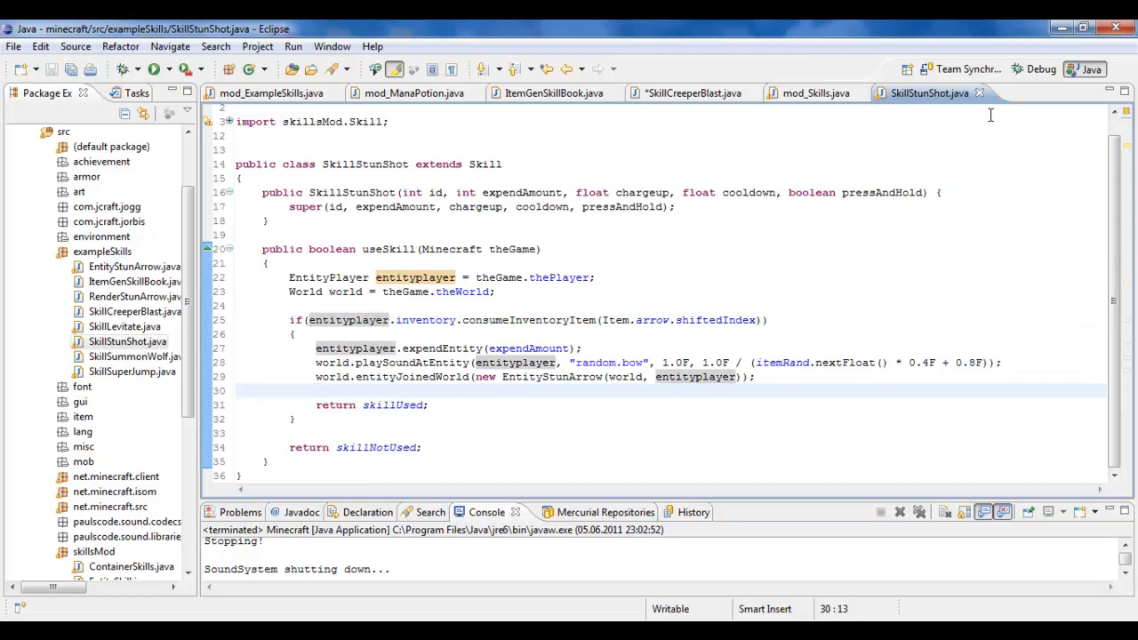
pyautogui.click(271, 93)
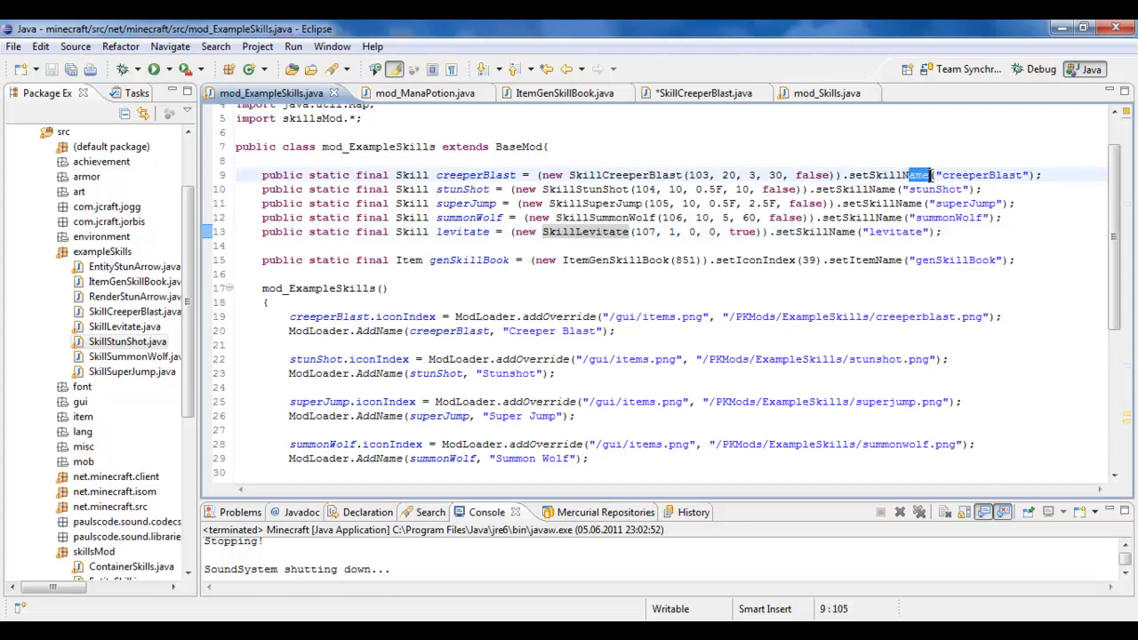
# - Scroll mod_ExampleSkills.java through the skill field declarations and ModLoader.AddName calls
pyautogui.scroll(-3)
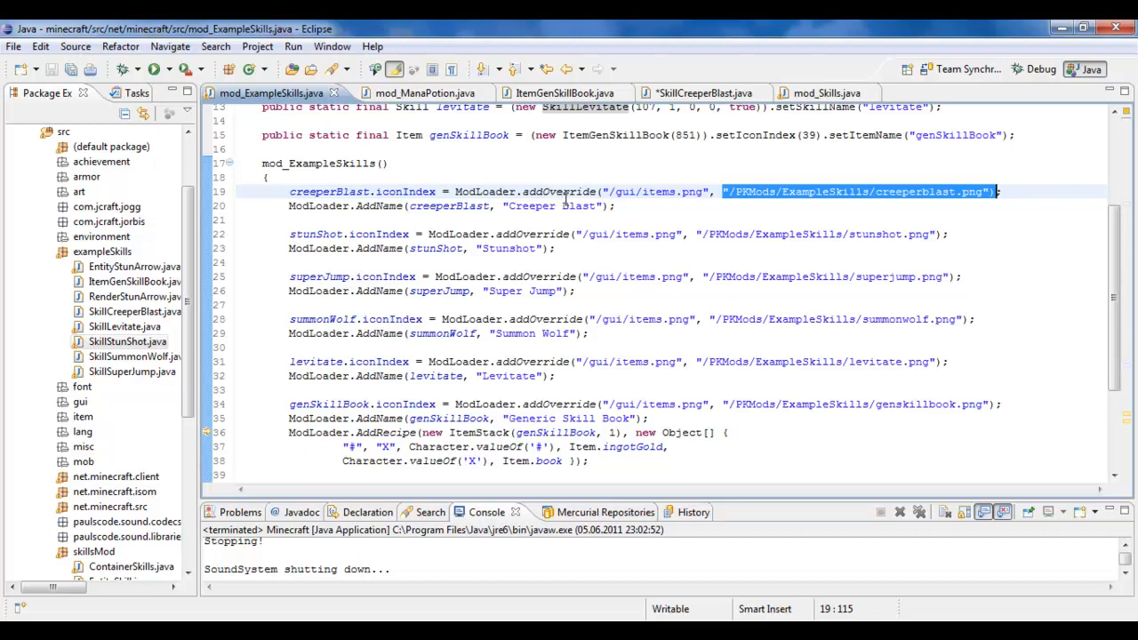
pyautogui.scroll(-3)
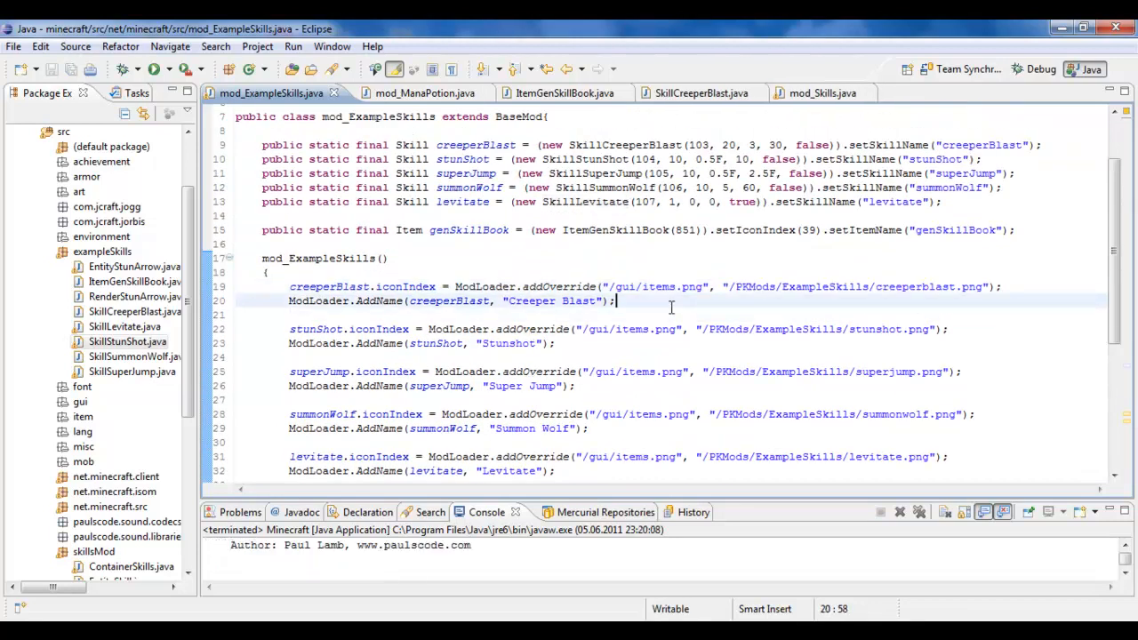
pyautogui.moveTo(590, 229)
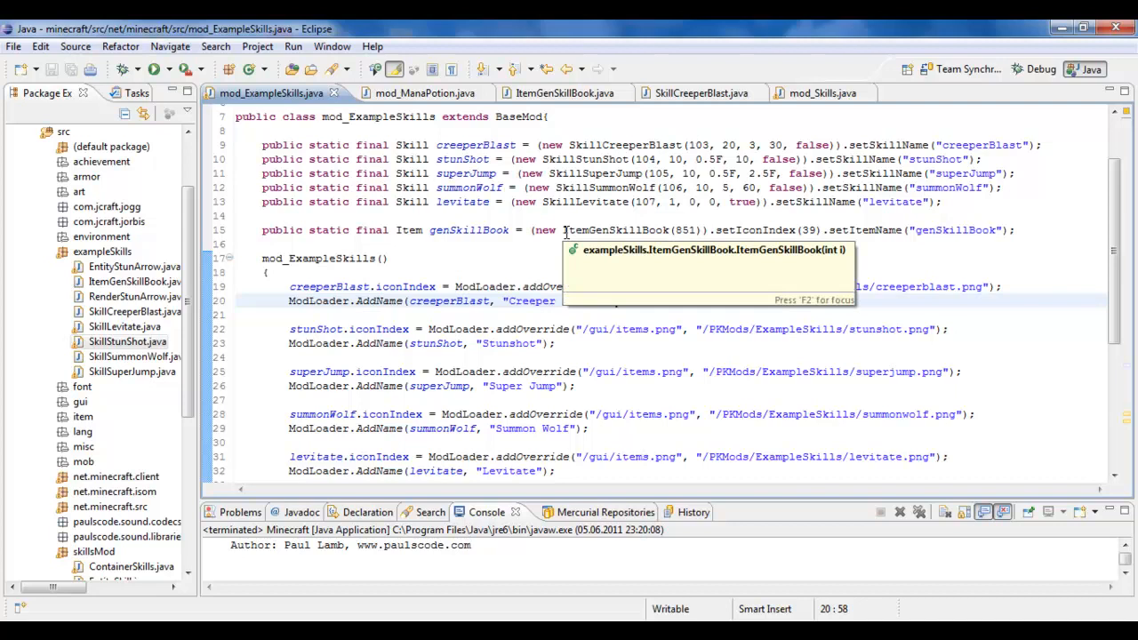
pyautogui.moveTo(458, 201)
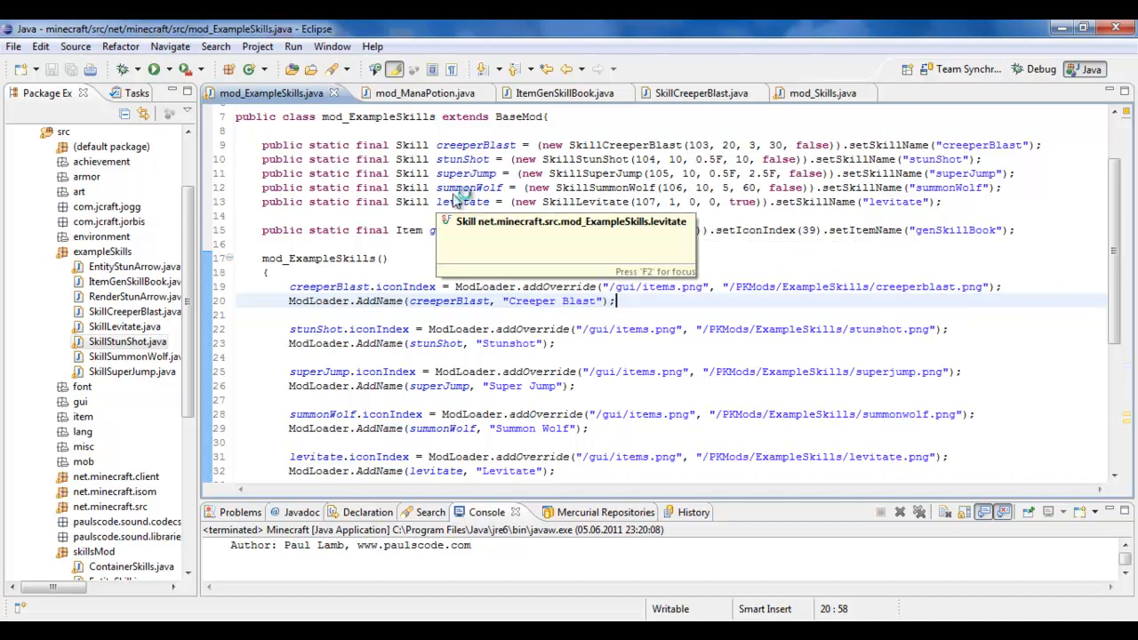
pyautogui.moveTo(564, 92)
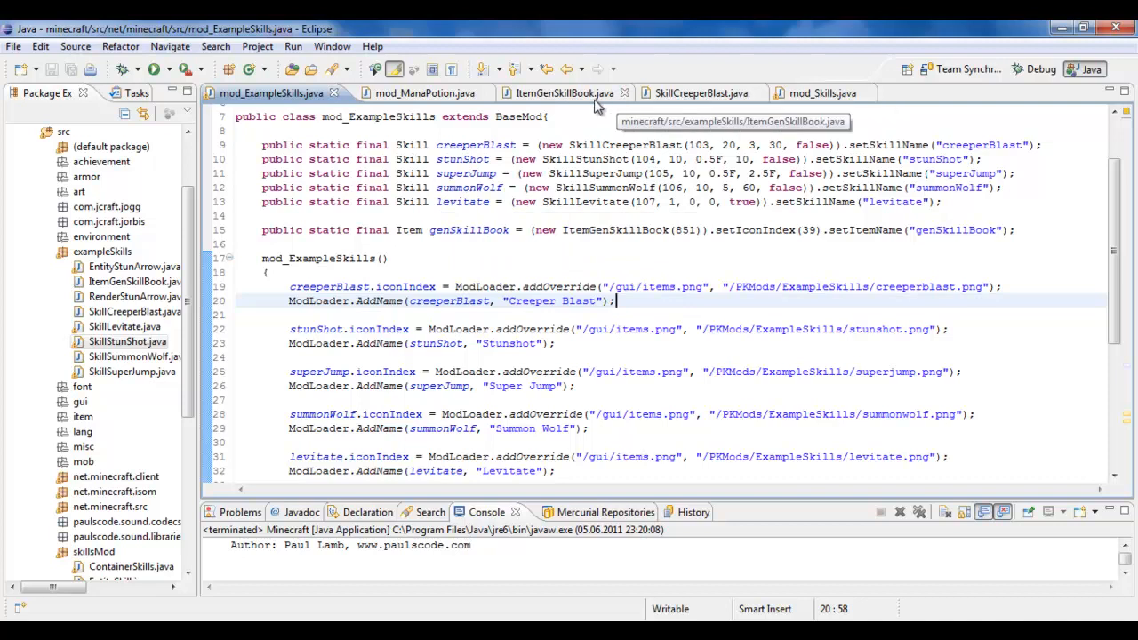
# - Open ItemGenSkillBook.java and highlight the onItemRightClick method name
pyautogui.click(553, 93)
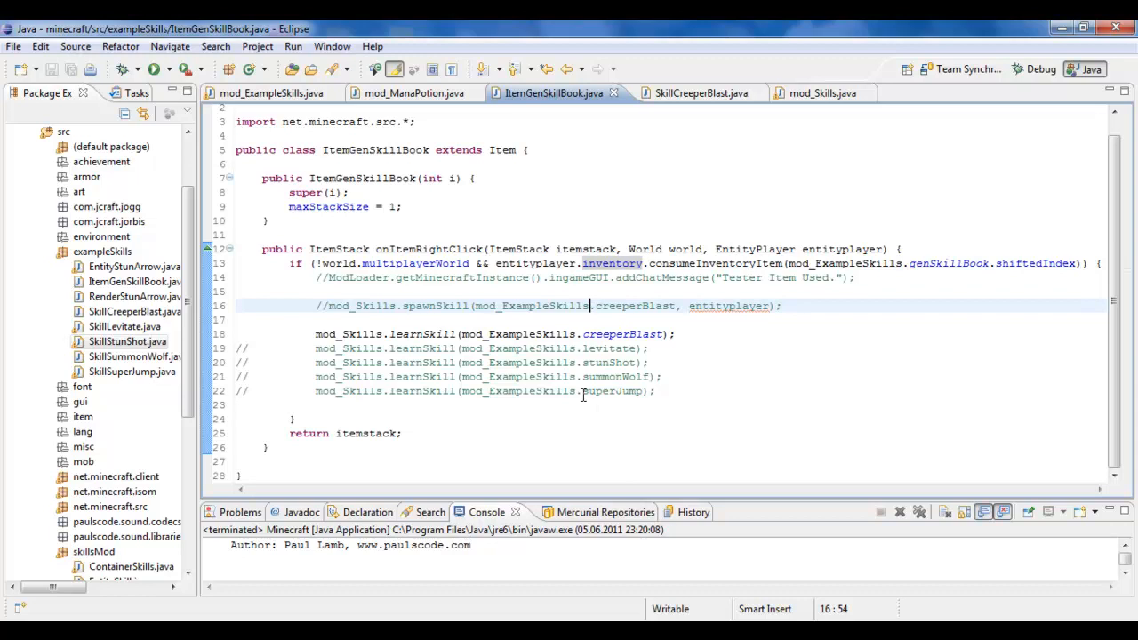
pyautogui.moveTo(387, 265)
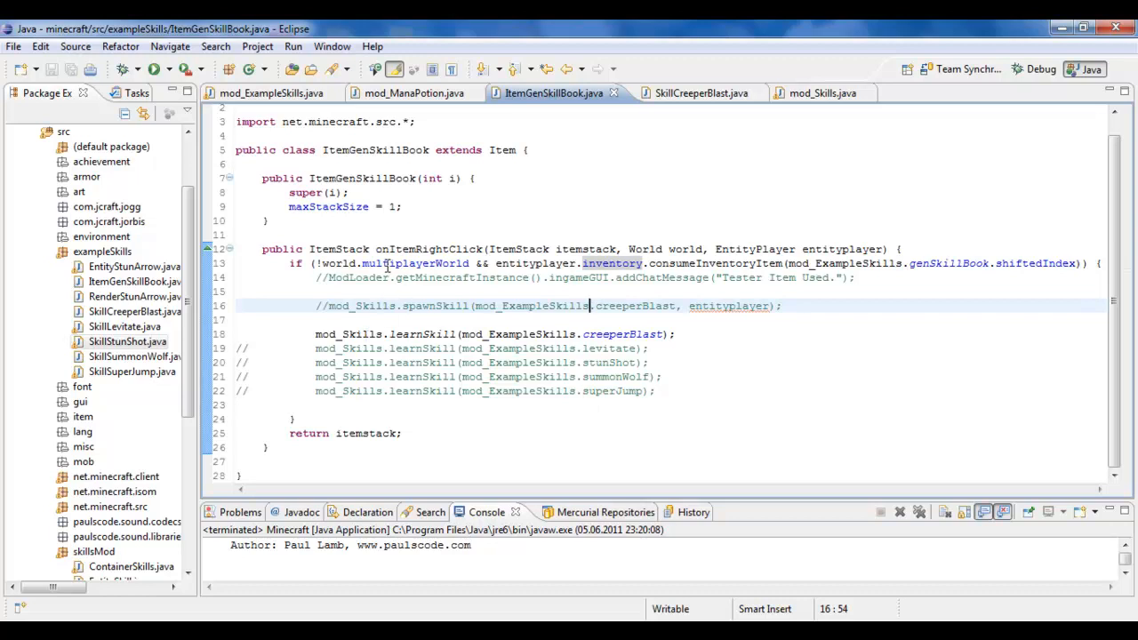
pyautogui.doubleClick(397, 249)
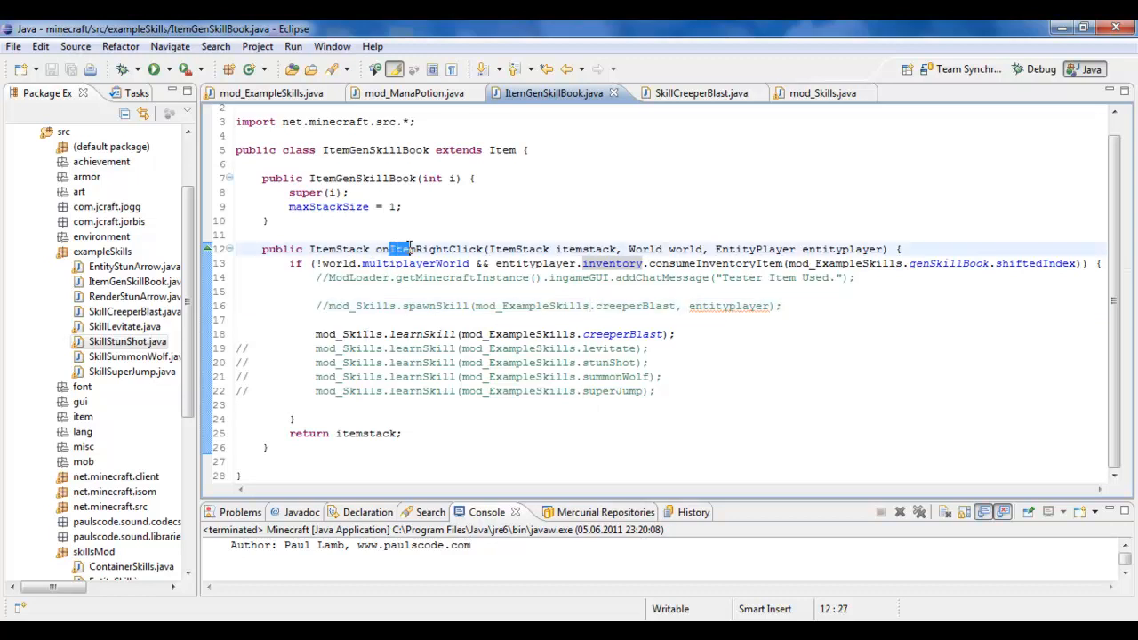
pyautogui.doubleClick(435, 249)
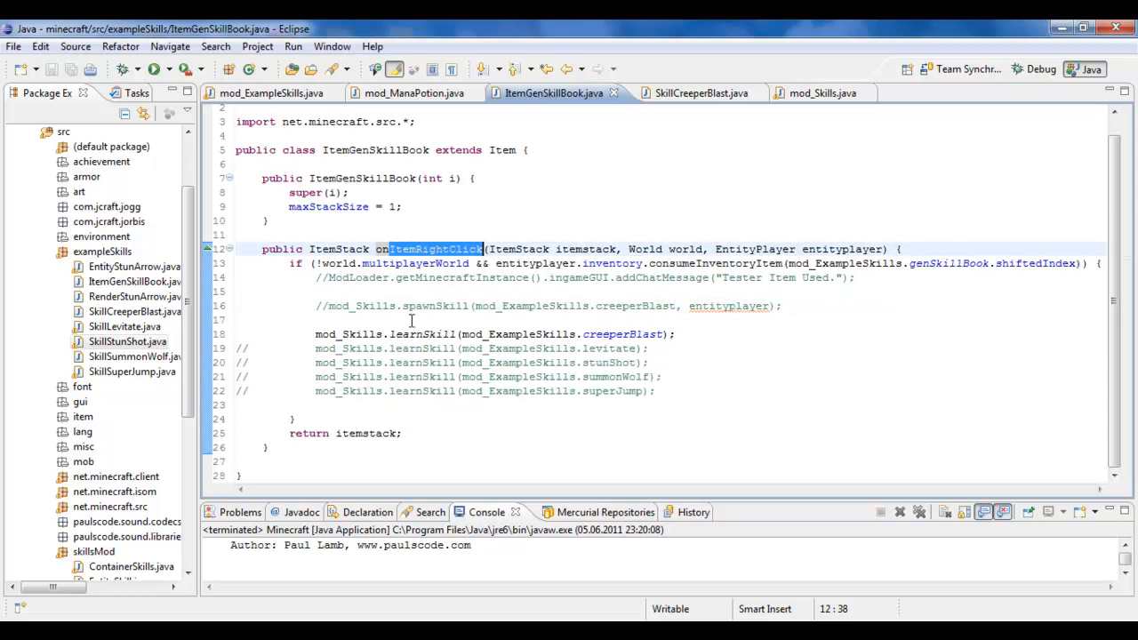
pyautogui.click(491, 320)
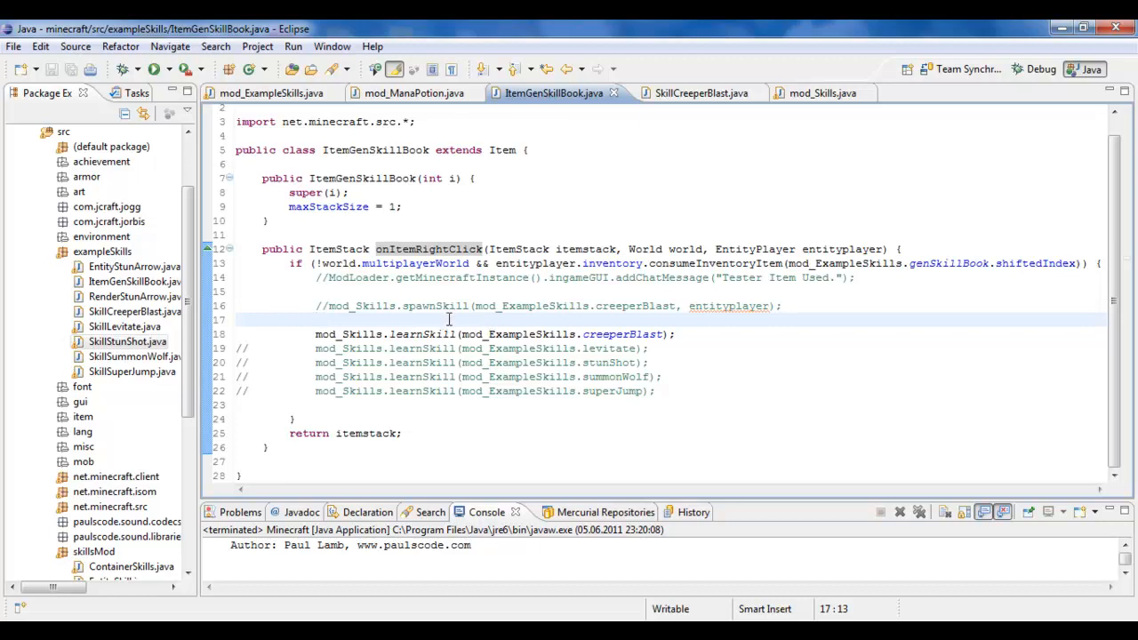
pyautogui.moveTo(520, 334)
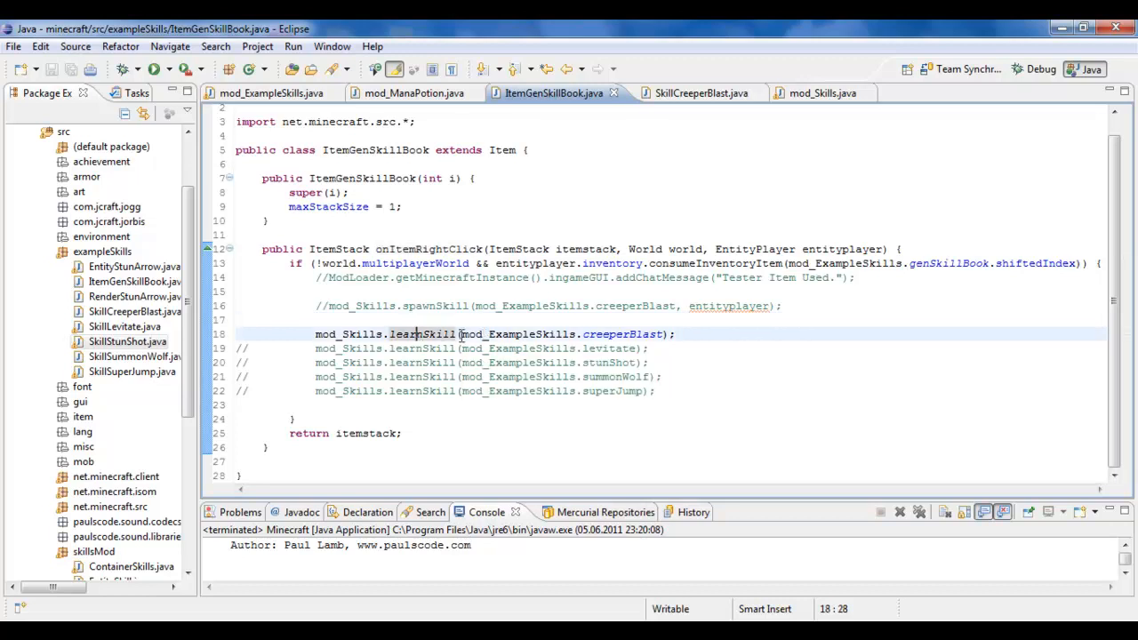
pyautogui.moveTo(431, 333)
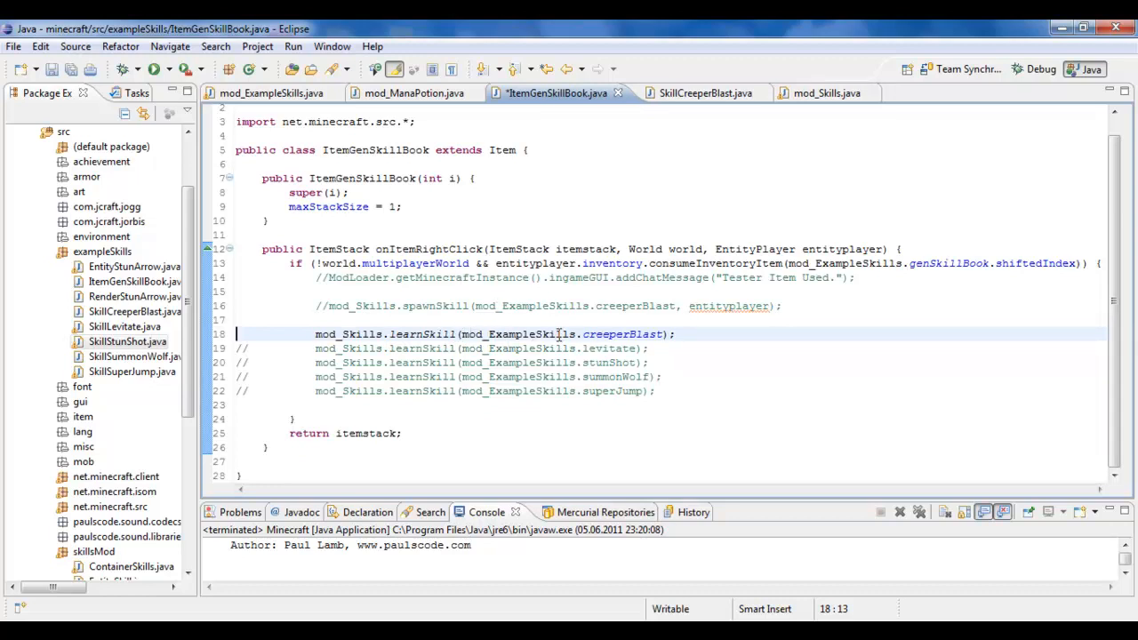
pyautogui.click(530, 306)
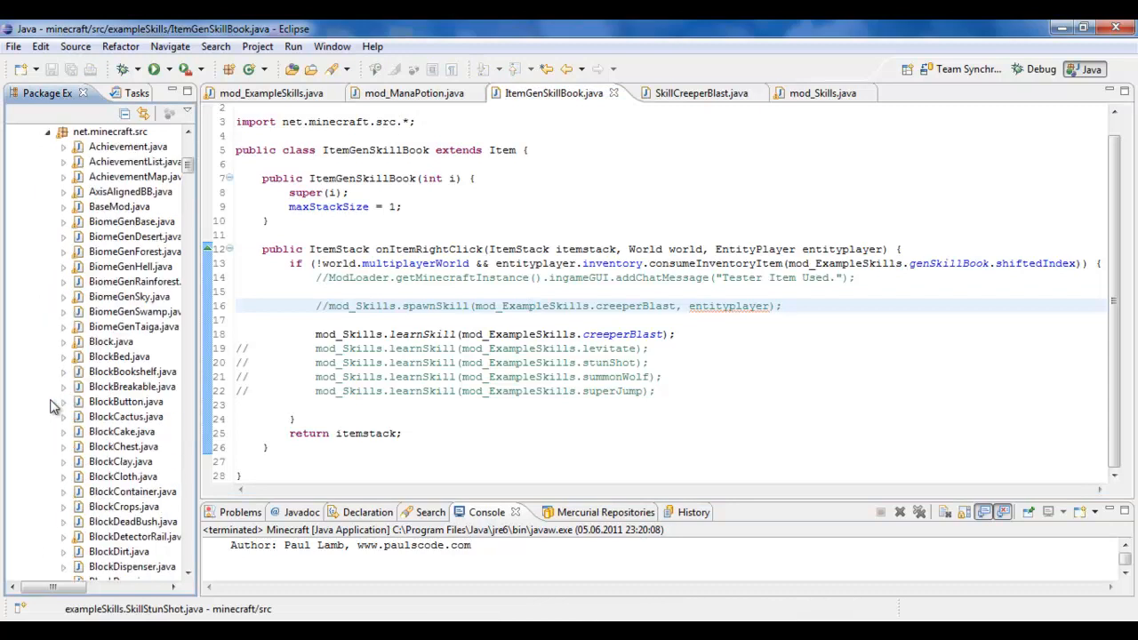
pyautogui.scroll(-3)
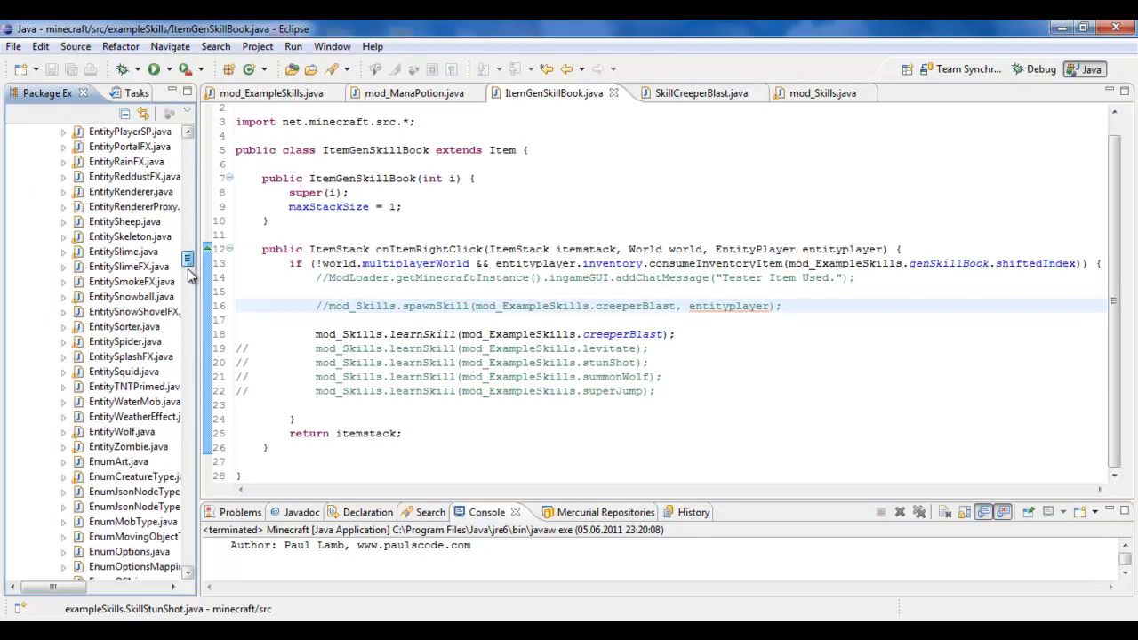
pyautogui.scroll(-3)
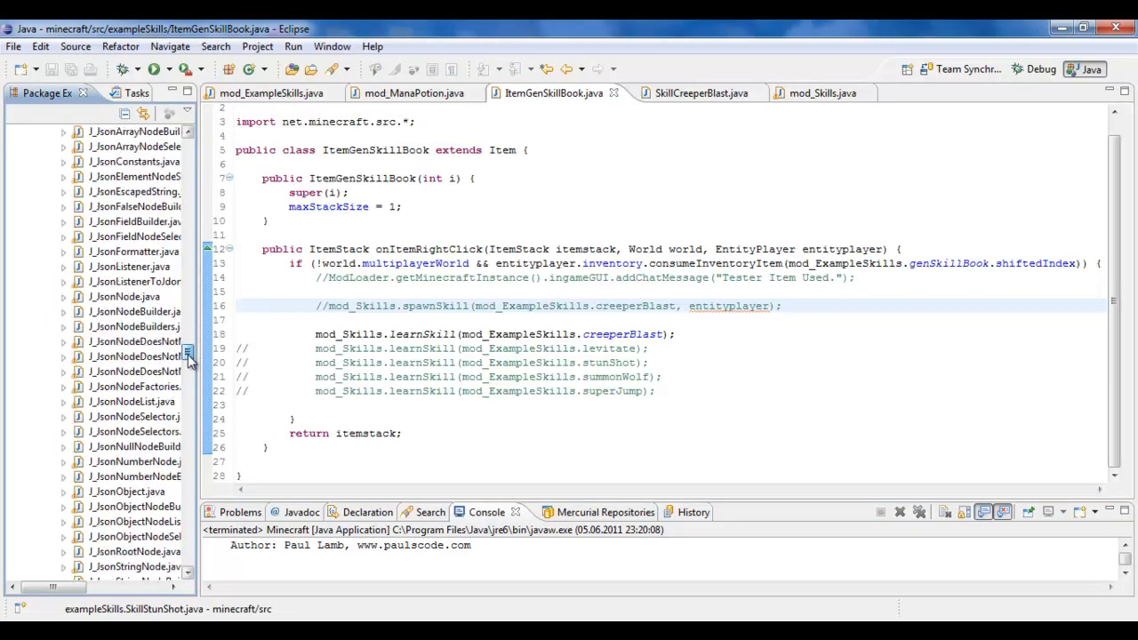
pyautogui.scroll(-3)
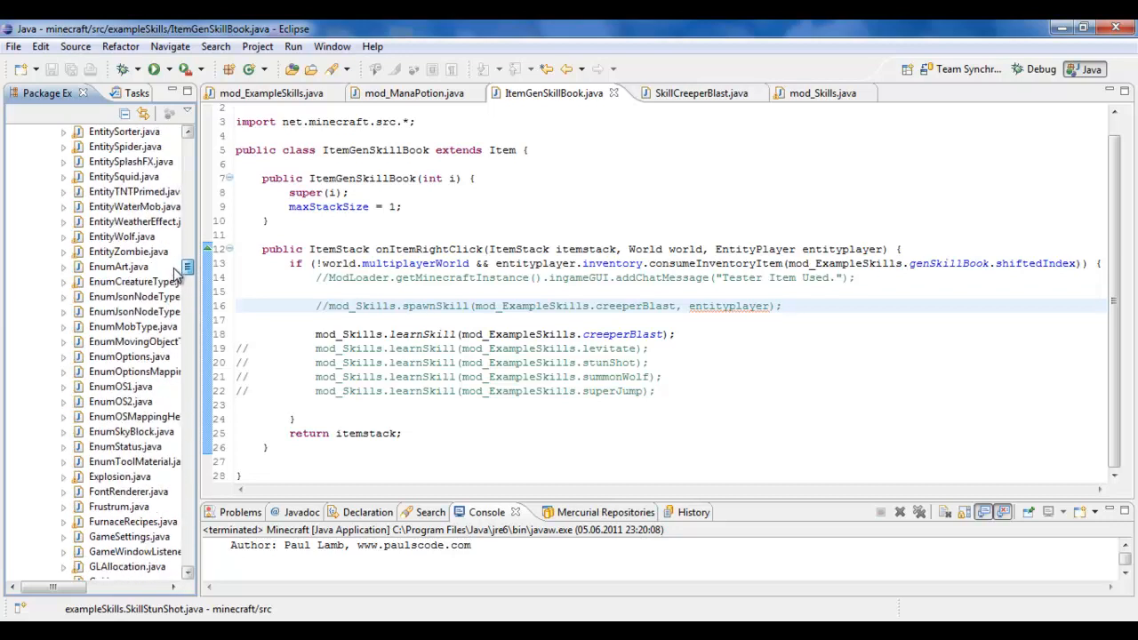
pyautogui.scroll(3)
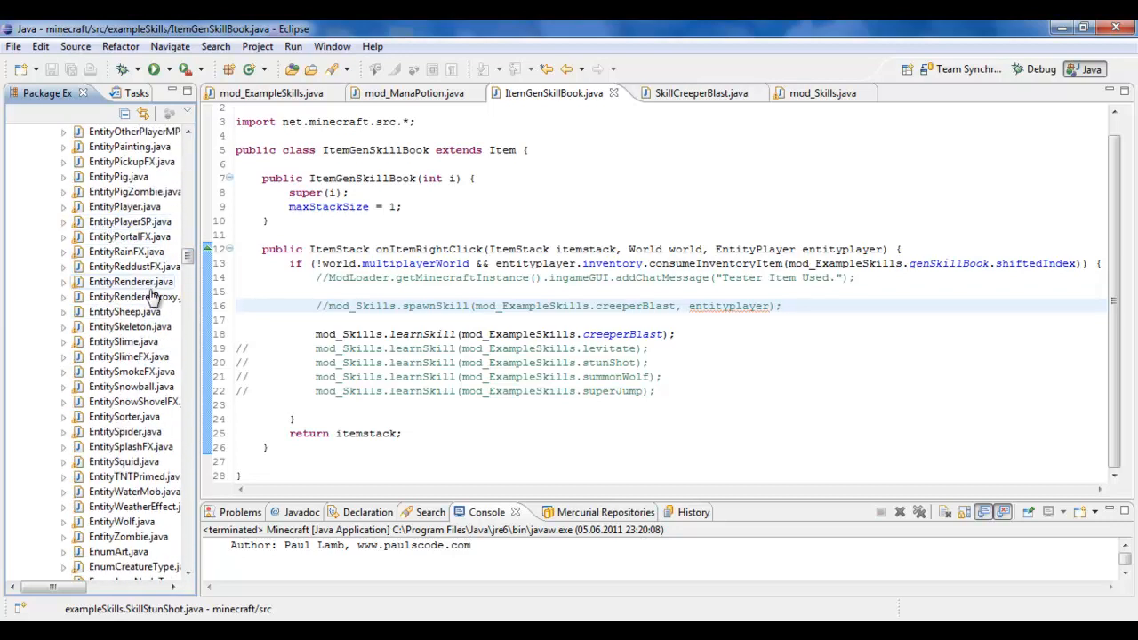
pyautogui.scroll(-3)
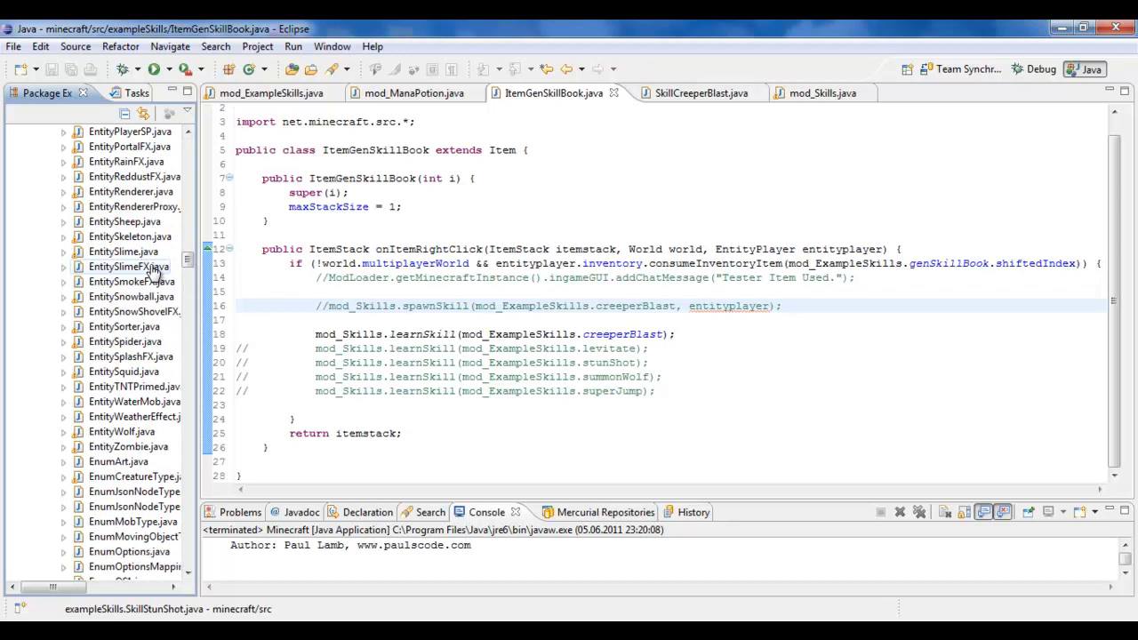
pyautogui.scroll(-3)
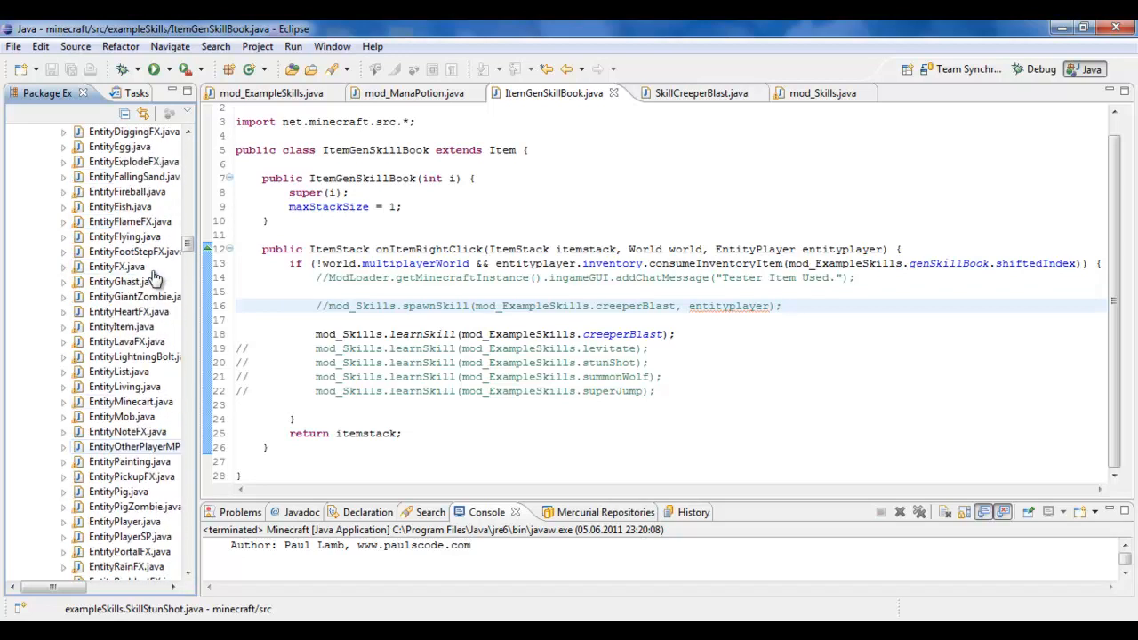
pyautogui.scroll(3)
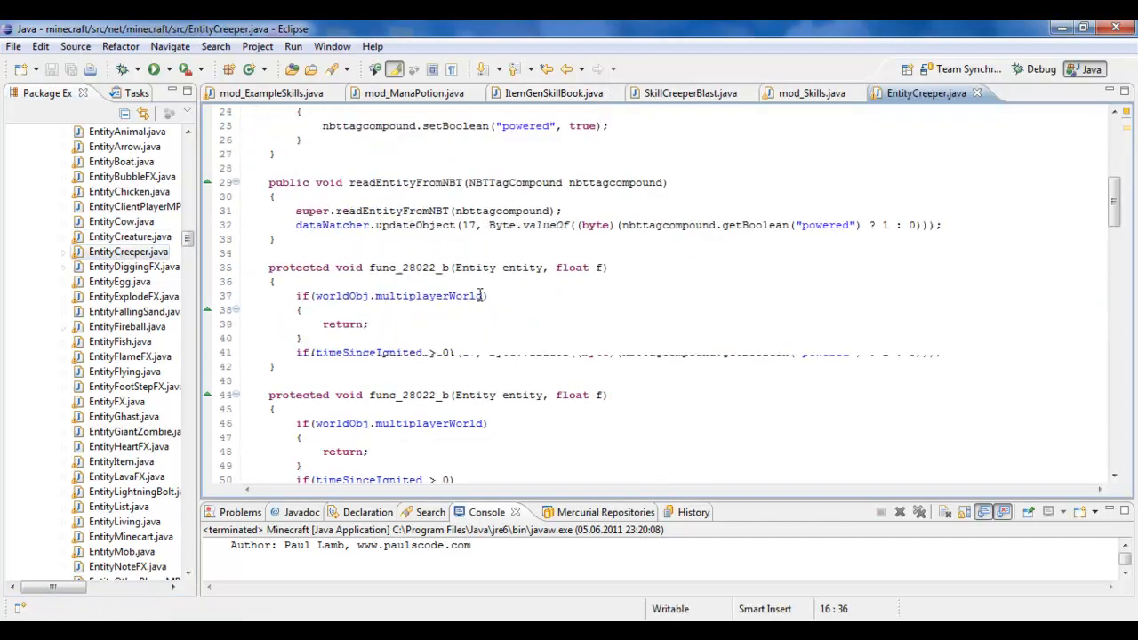
# - Add a line in EntityCreeper's onDeath, trial-type mod_Skills, then return to ItemGenSkillBook
pyautogui.scroll(-3)
pyautogui.write('onD')
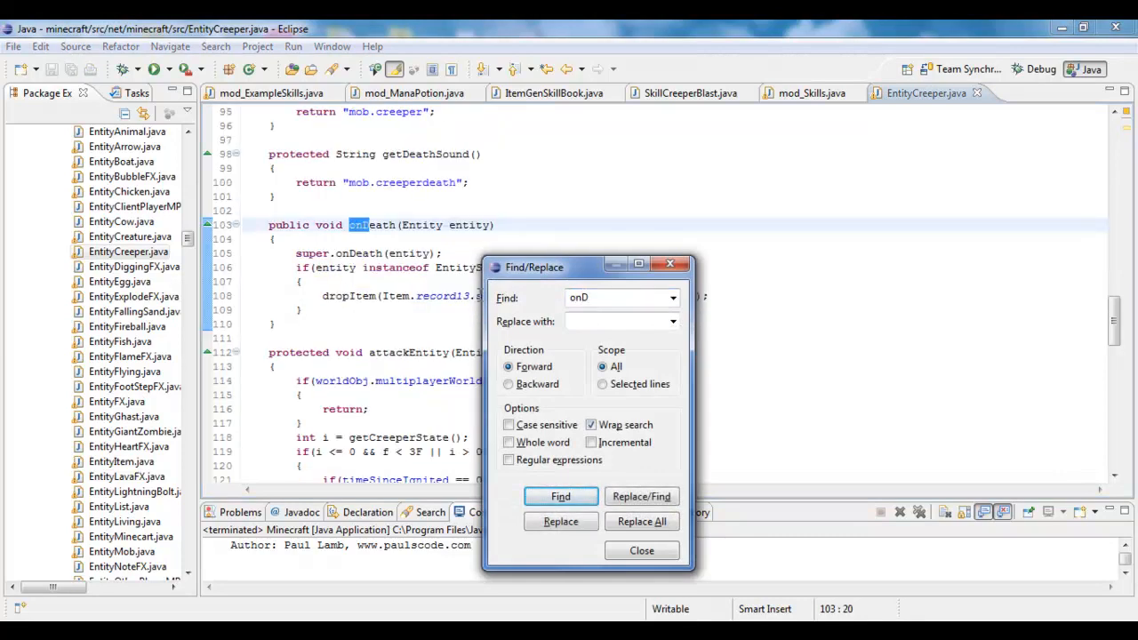
pyautogui.click(641, 551)
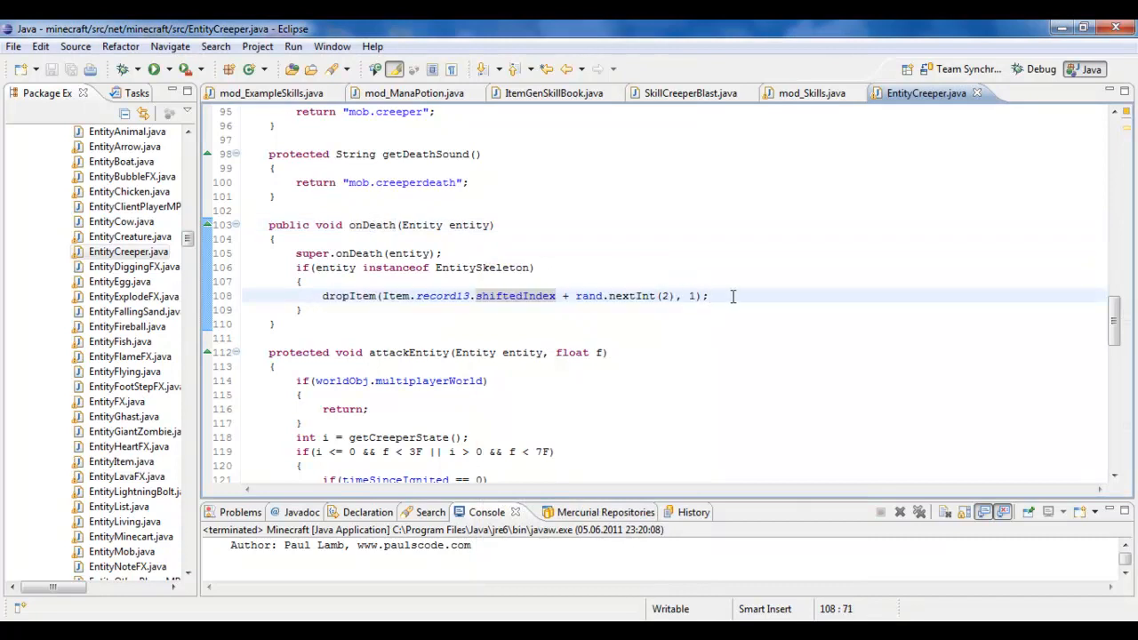
pyautogui.moveTo(365, 294)
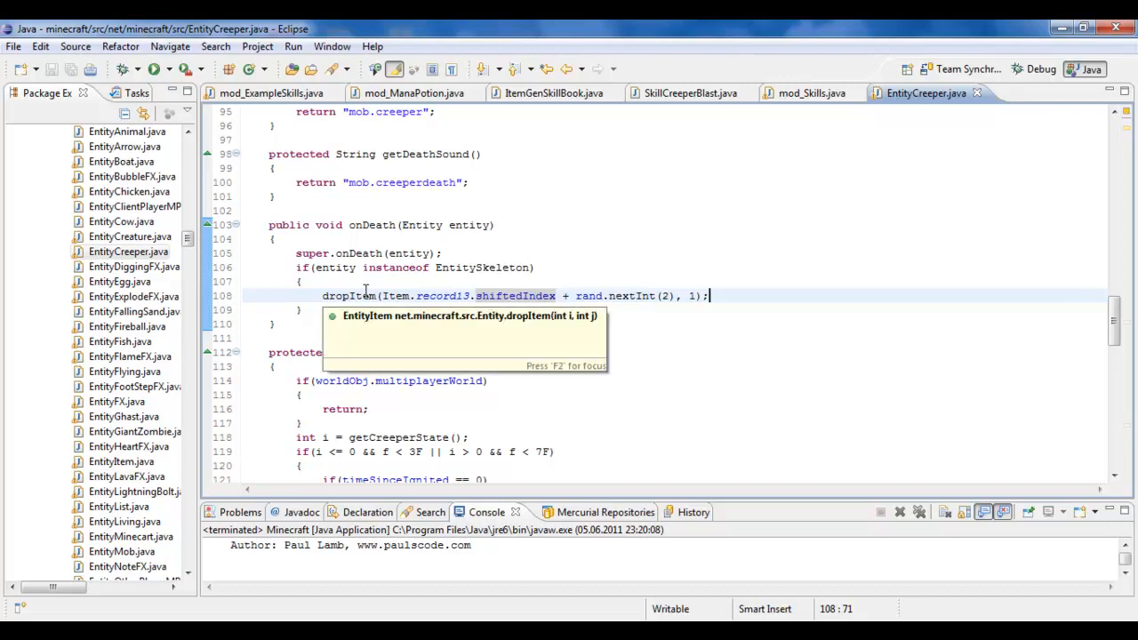
pyautogui.press('enter')
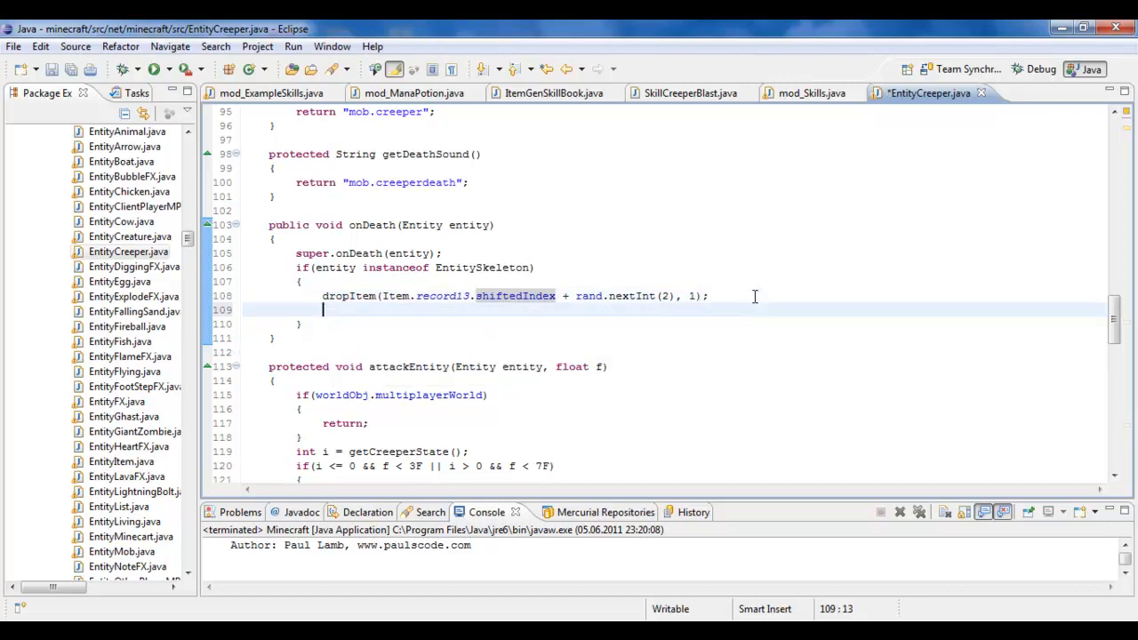
pyautogui.write('mod_Skills.')
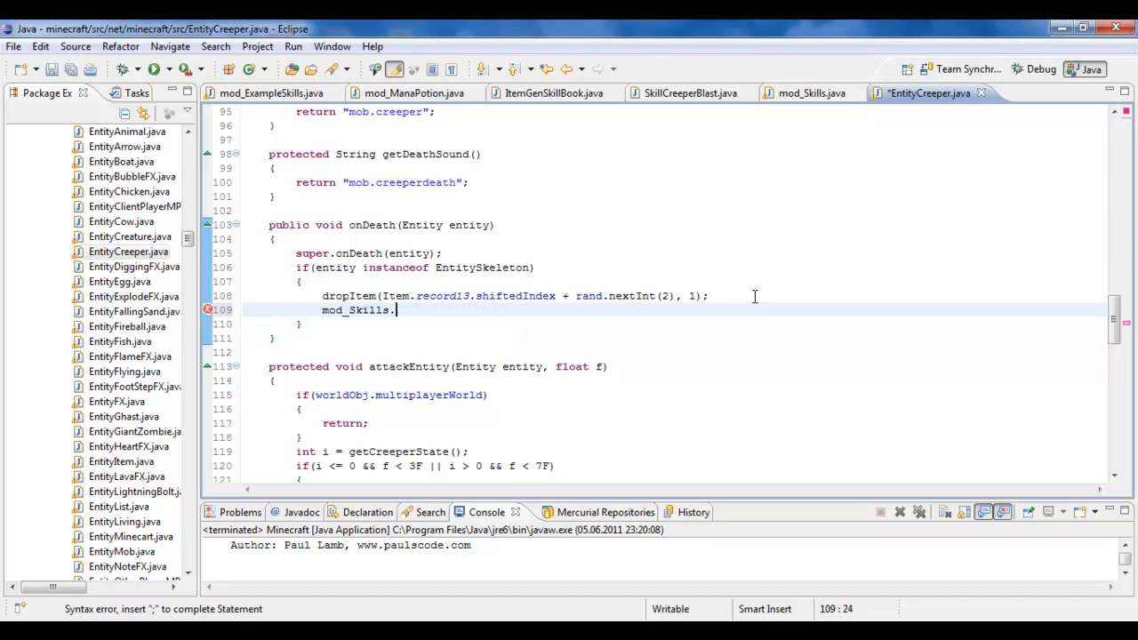
pyautogui.write('s')
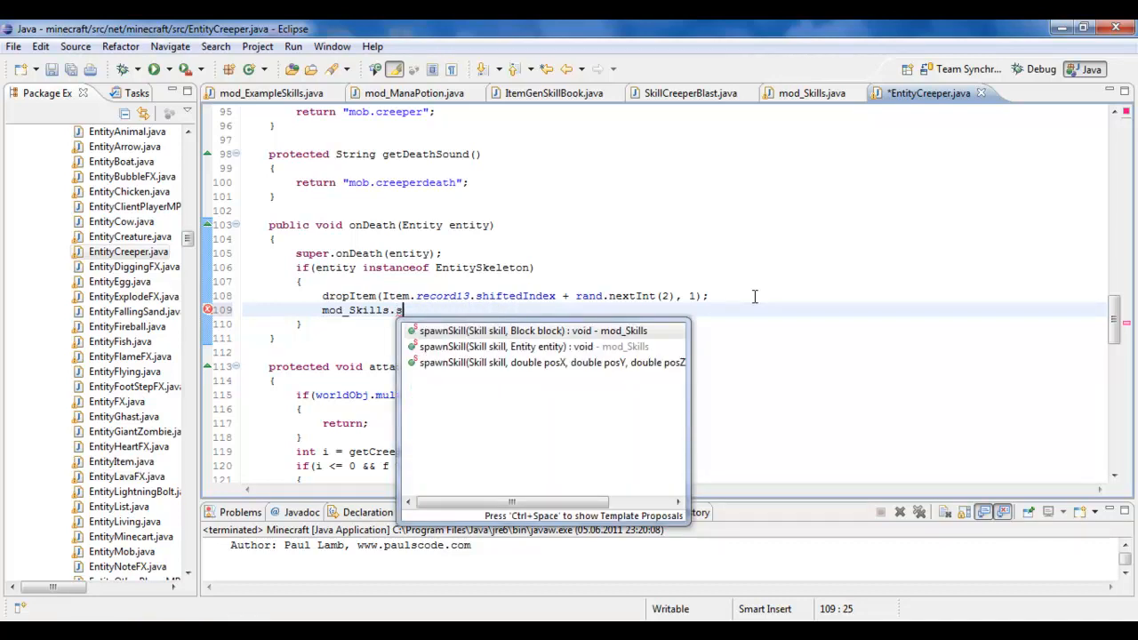
pyautogui.moveTo(533, 331)
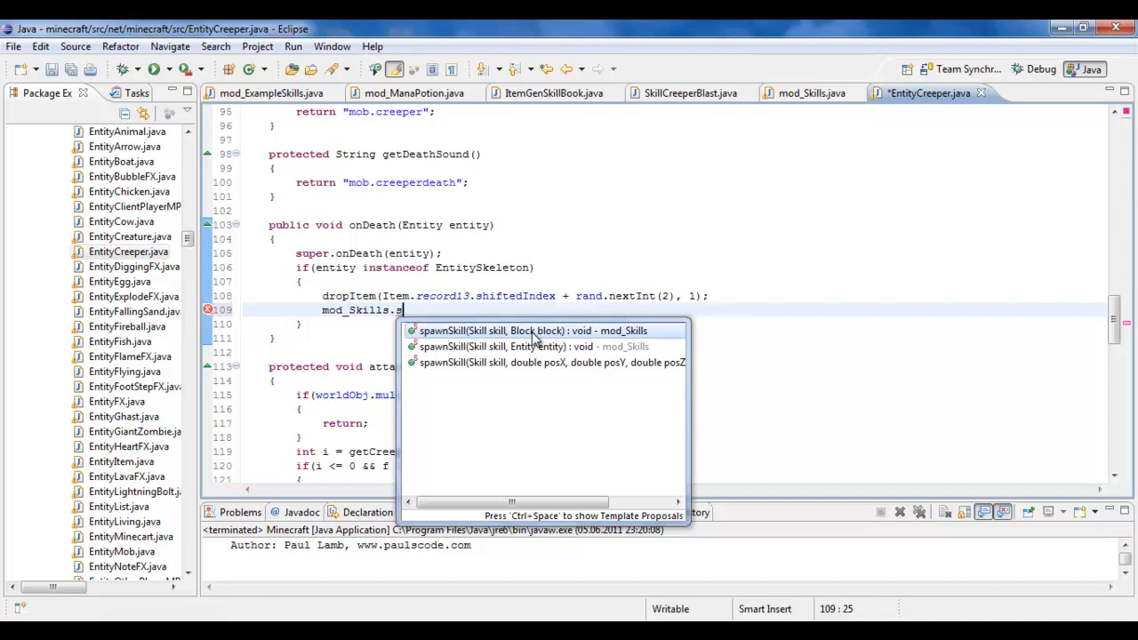
pyautogui.moveTo(553, 340)
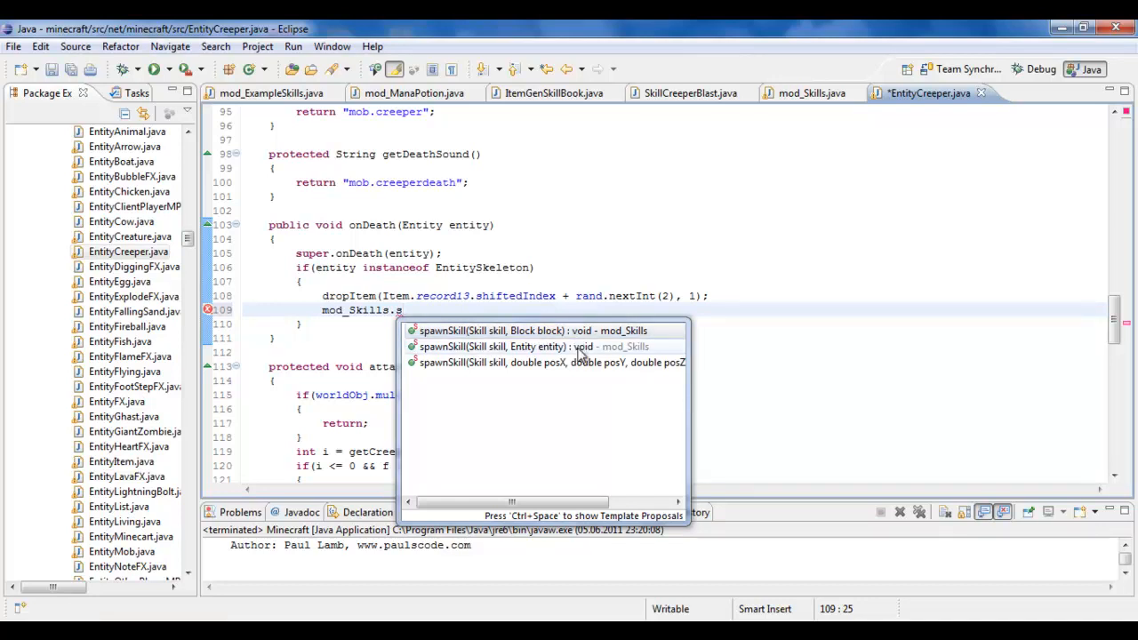
pyautogui.moveTo(549, 378)
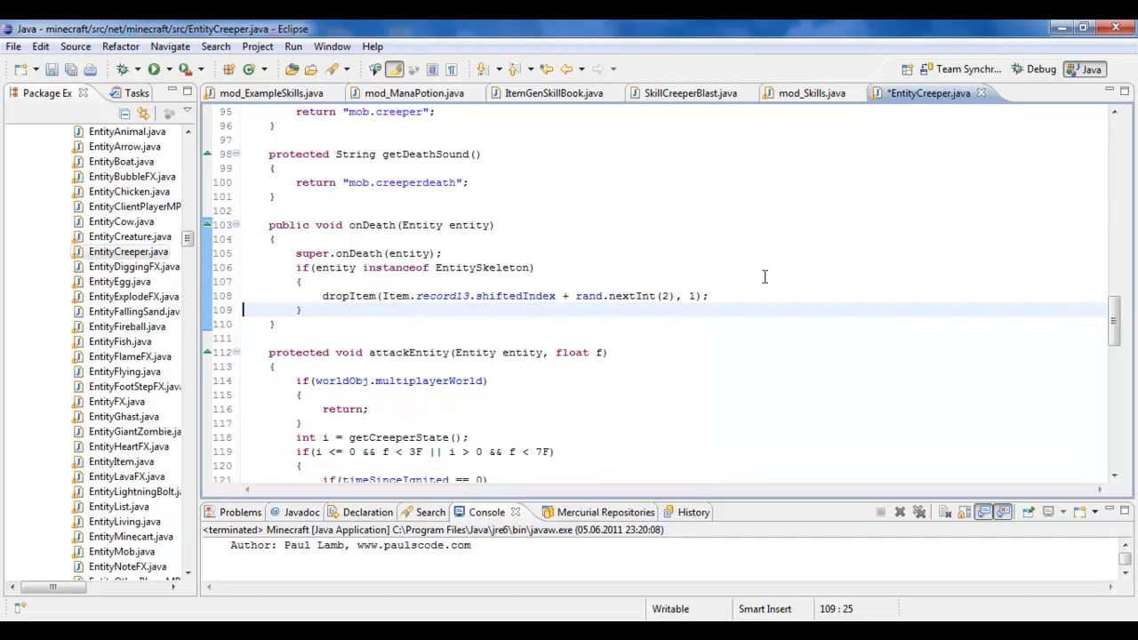
pyautogui.click(554, 92)
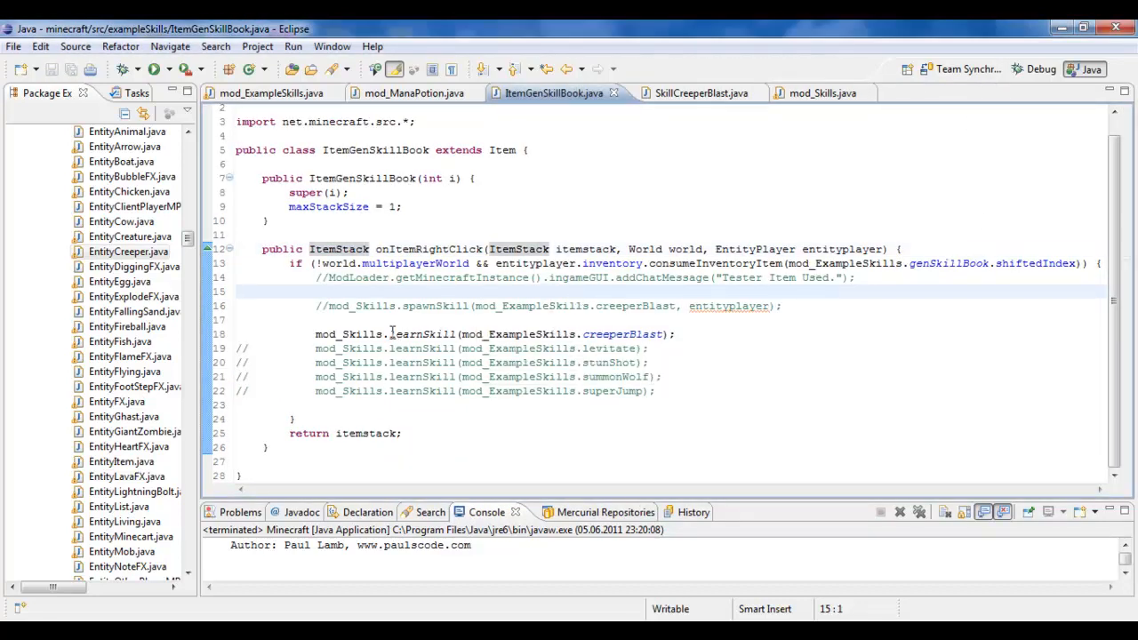
# - Highlight learnSkill and scroll through the commented-out skill lines in ItemGenSkillBook
pyautogui.doubleClick(423, 334)
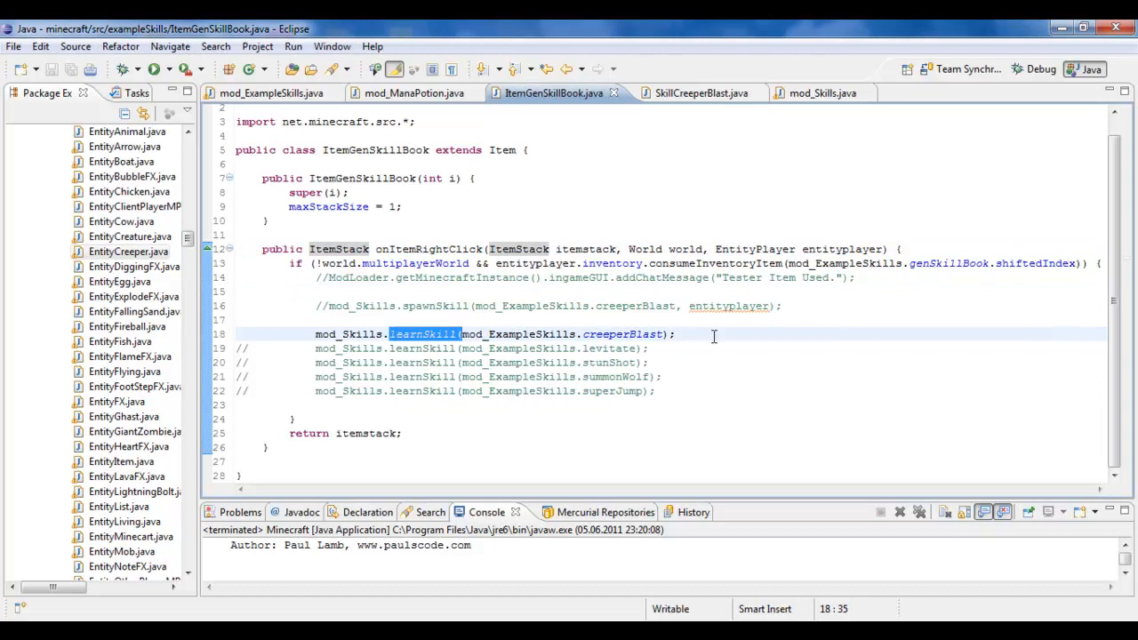
pyautogui.moveTo(641, 323)
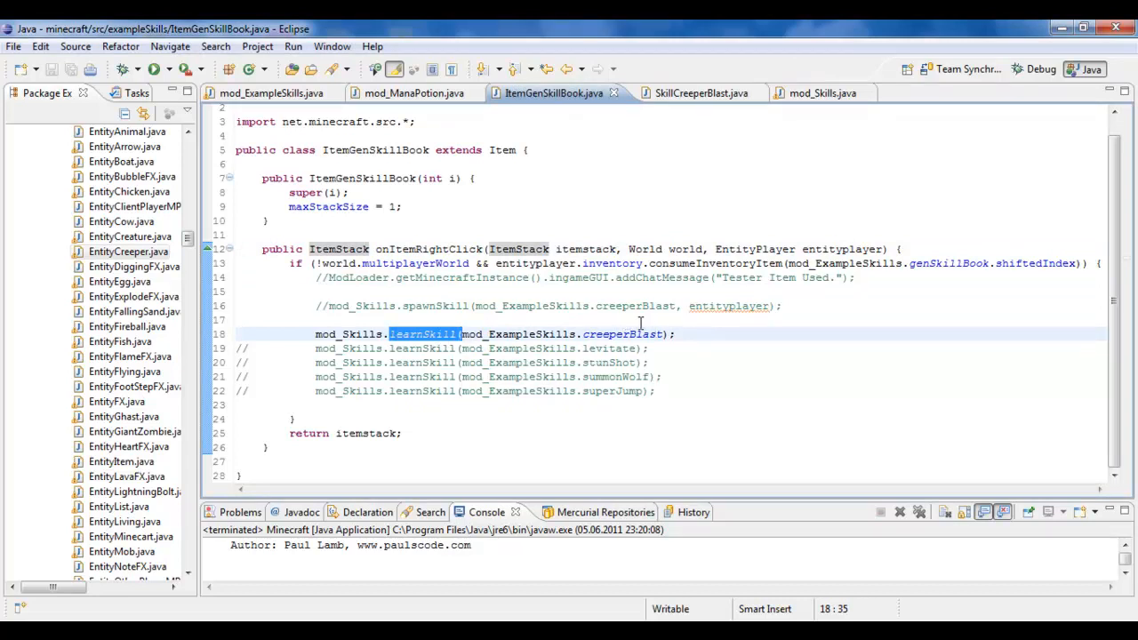
pyautogui.moveTo(705, 326)
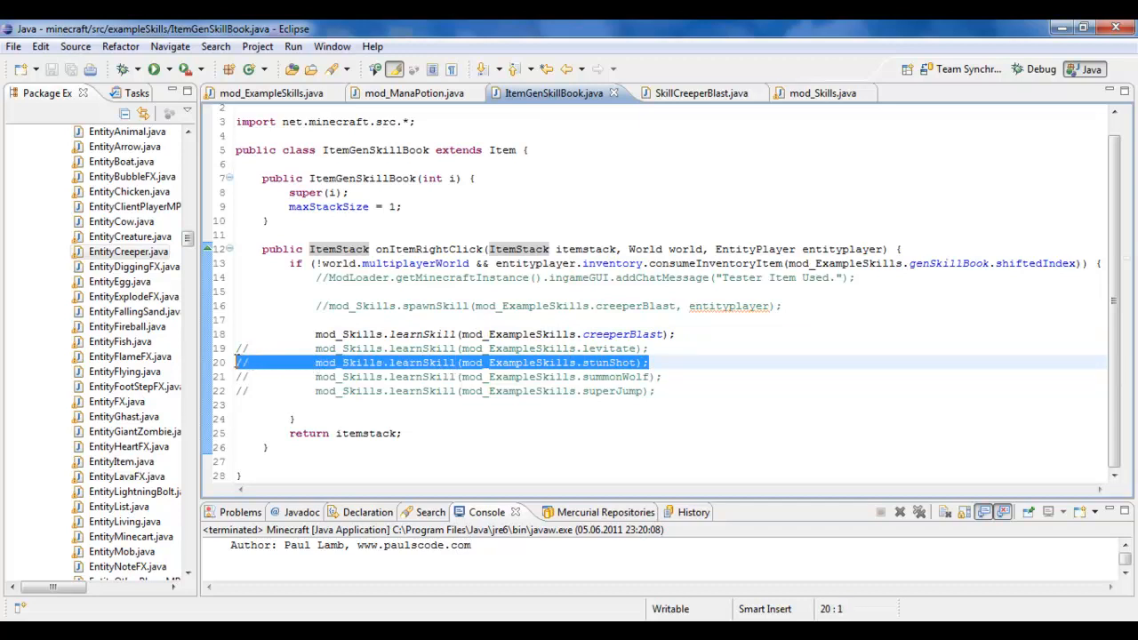
pyautogui.moveTo(714, 320)
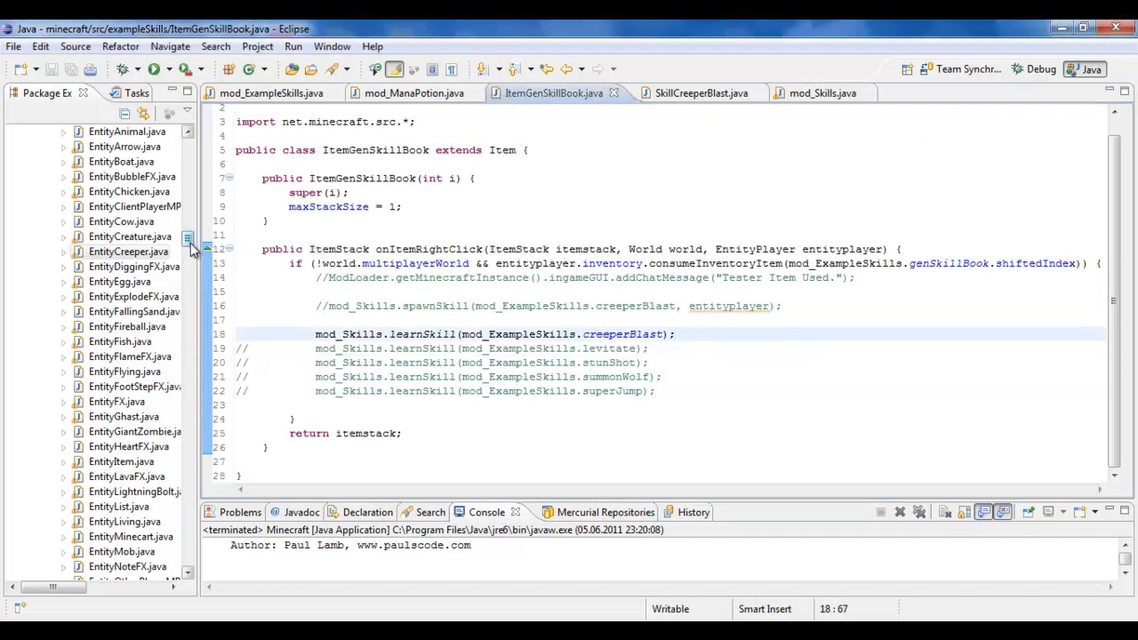
pyautogui.scroll(-3)
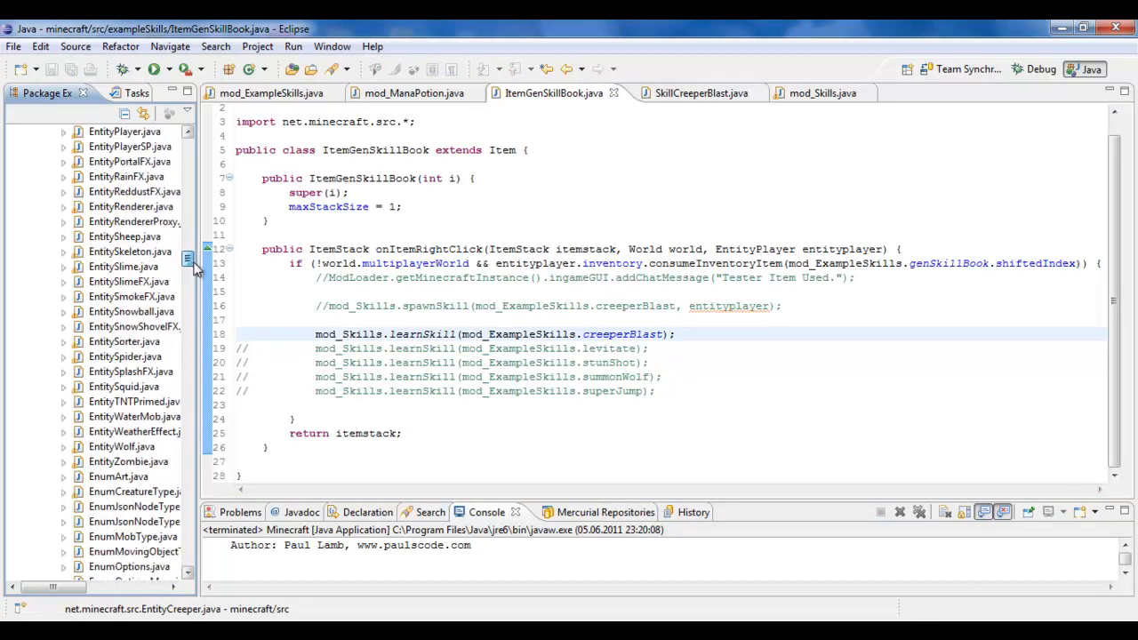
pyautogui.scroll(-3)
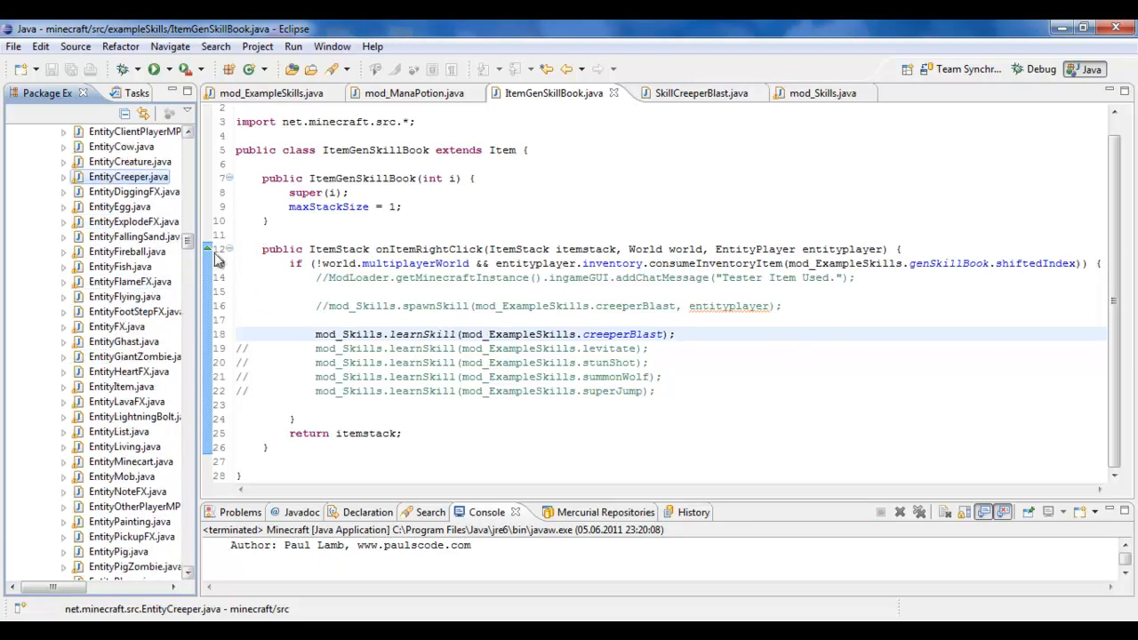
pyautogui.click(663, 334)
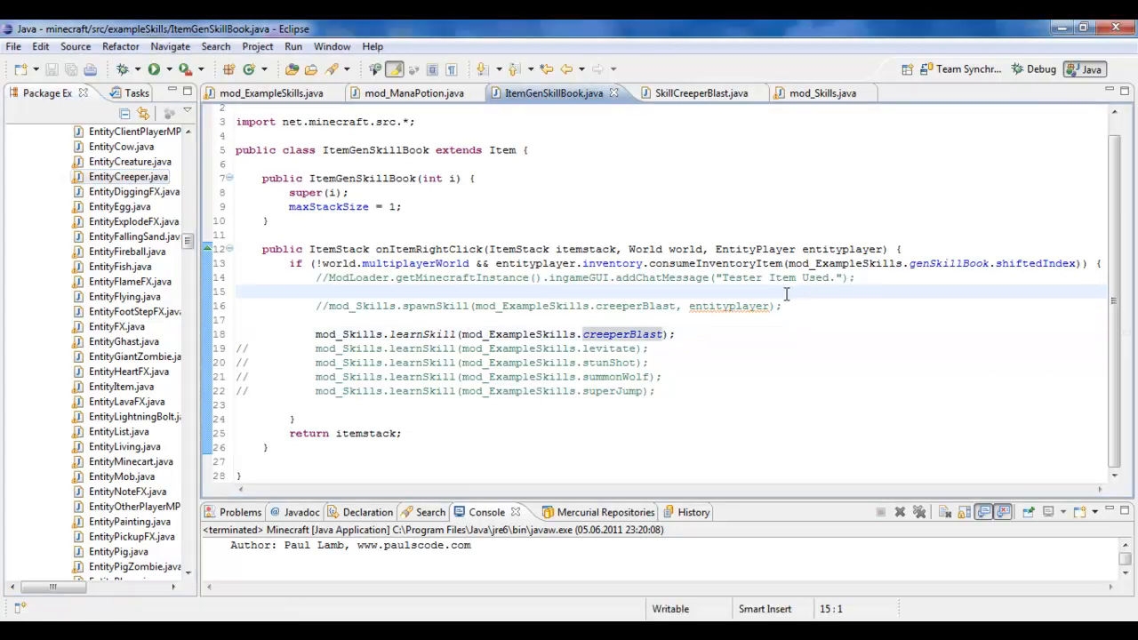
pyautogui.moveTo(729, 306)
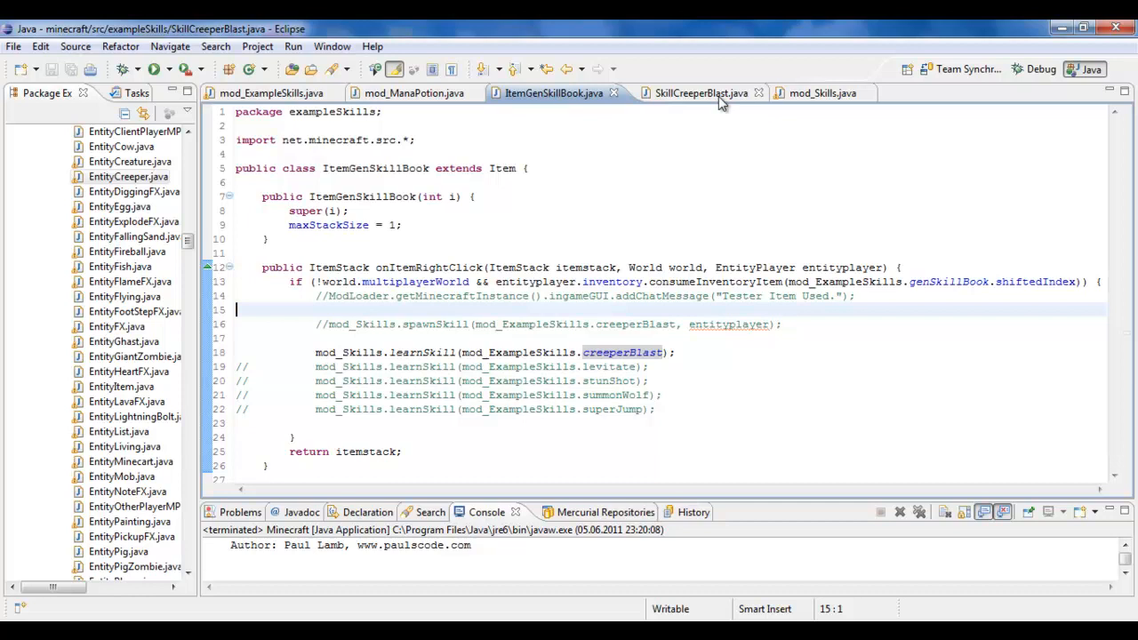
# - Review SkillCreeperBlast's useSkill code and run the project to launch Minecraft
pyautogui.click(693, 92)
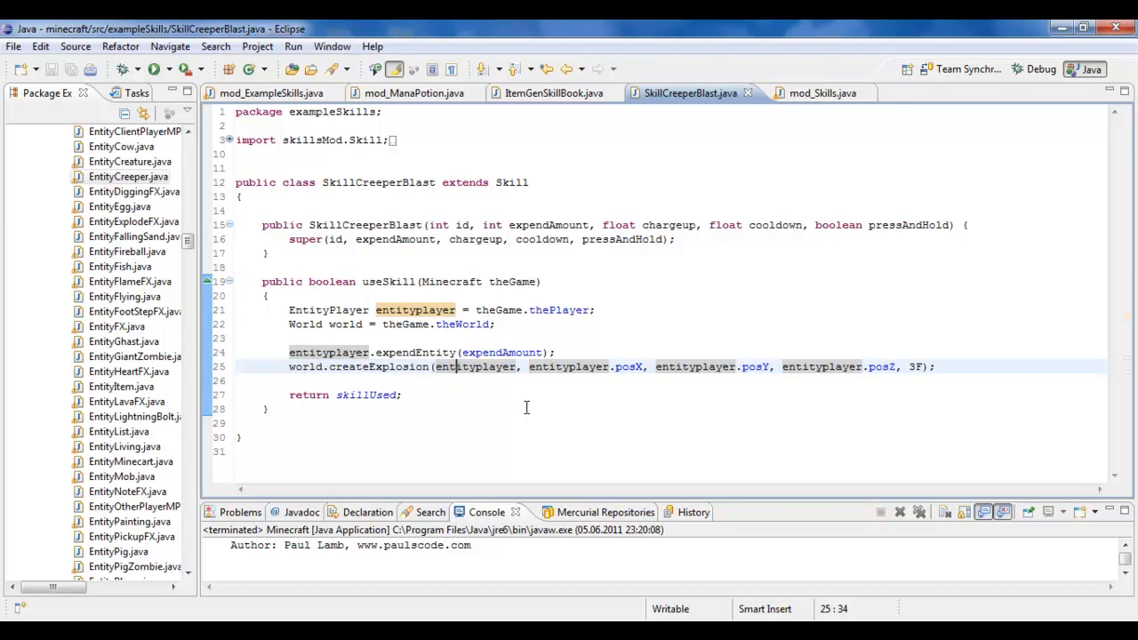
pyautogui.moveTo(500, 389)
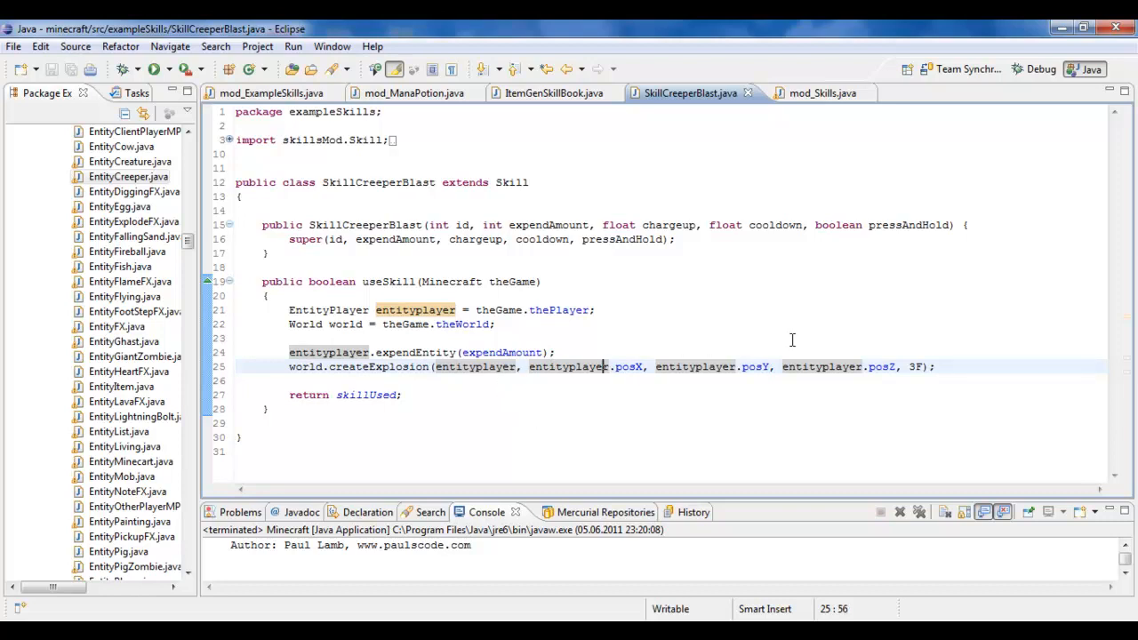
pyautogui.click(555, 310)
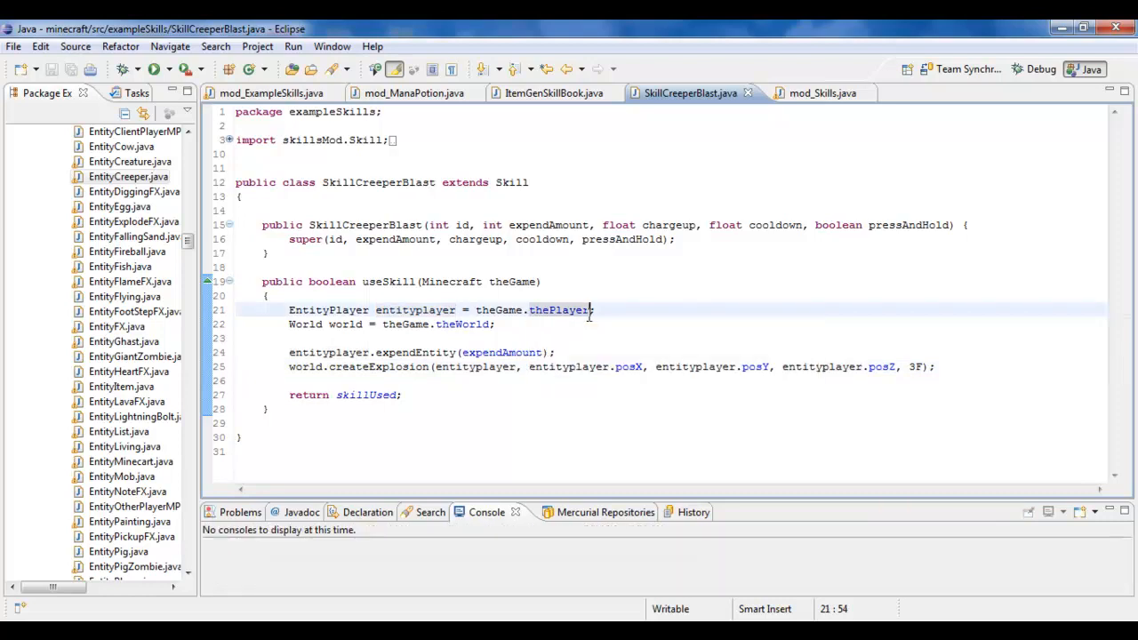
pyautogui.click(151, 69)
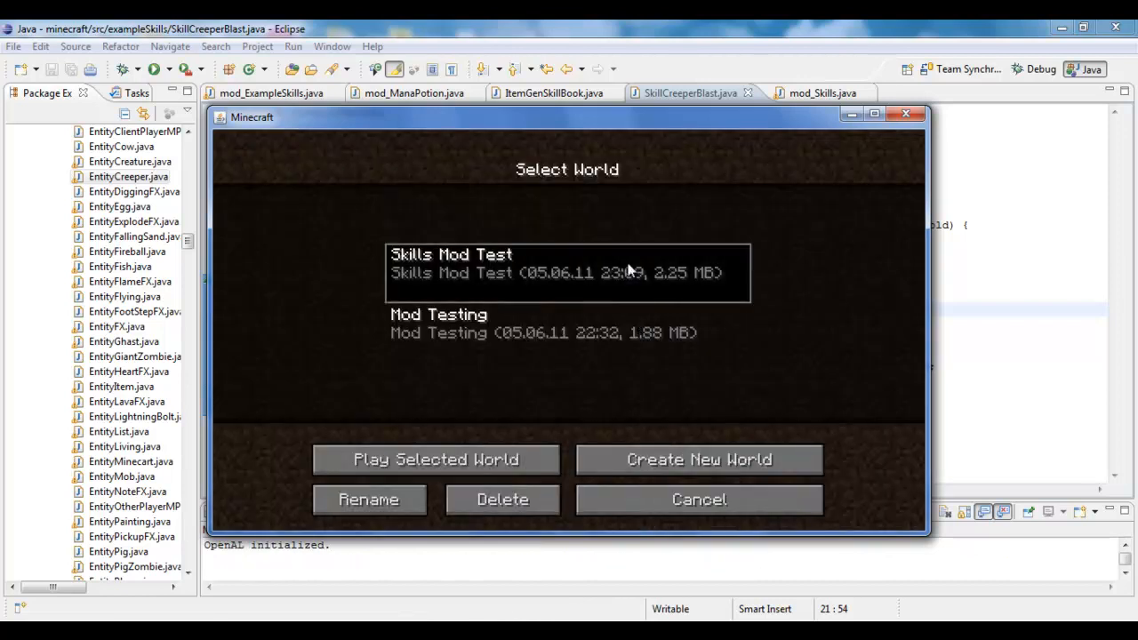
# - Play the Skills Mod Test world, take the crafted skill book, and close the inventory
pyautogui.click(435, 458)
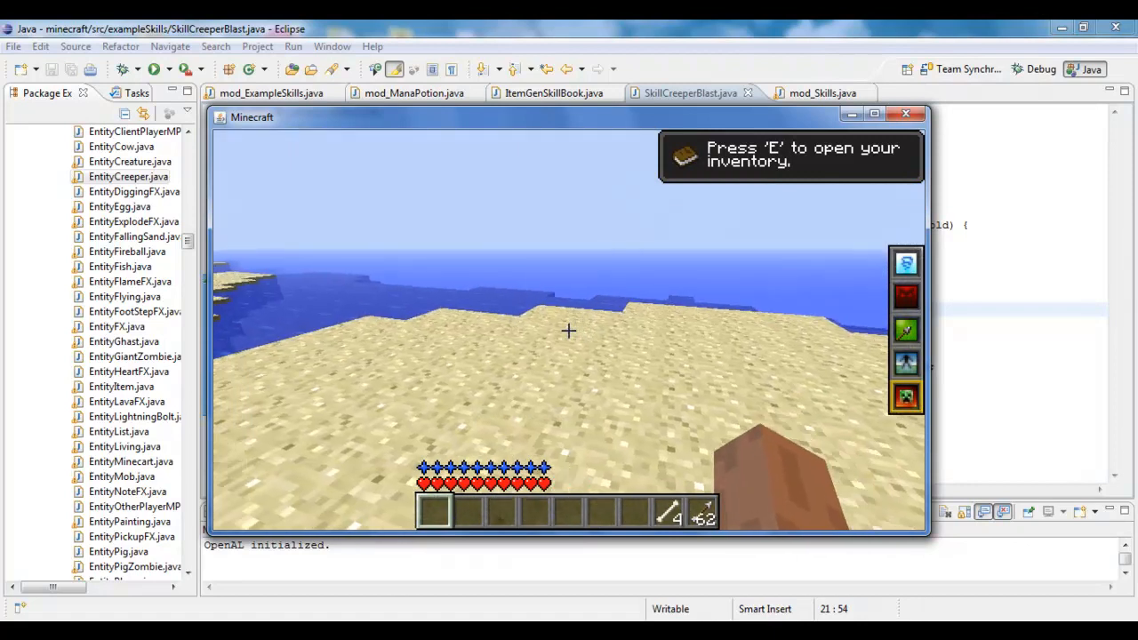
pyautogui.press('e')
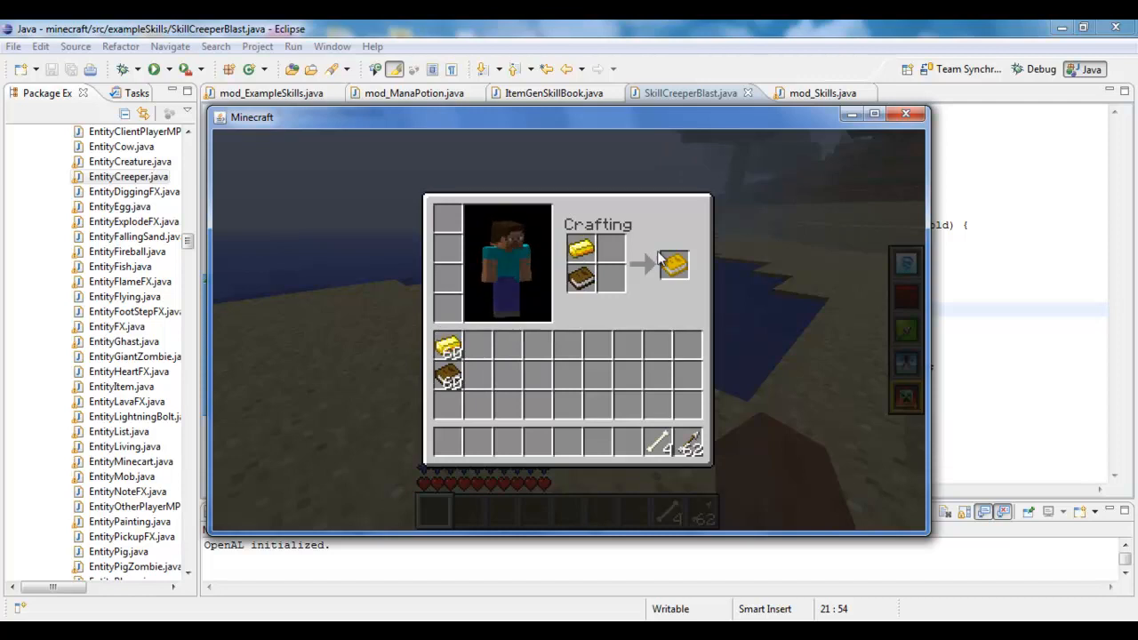
pyautogui.click(673, 264)
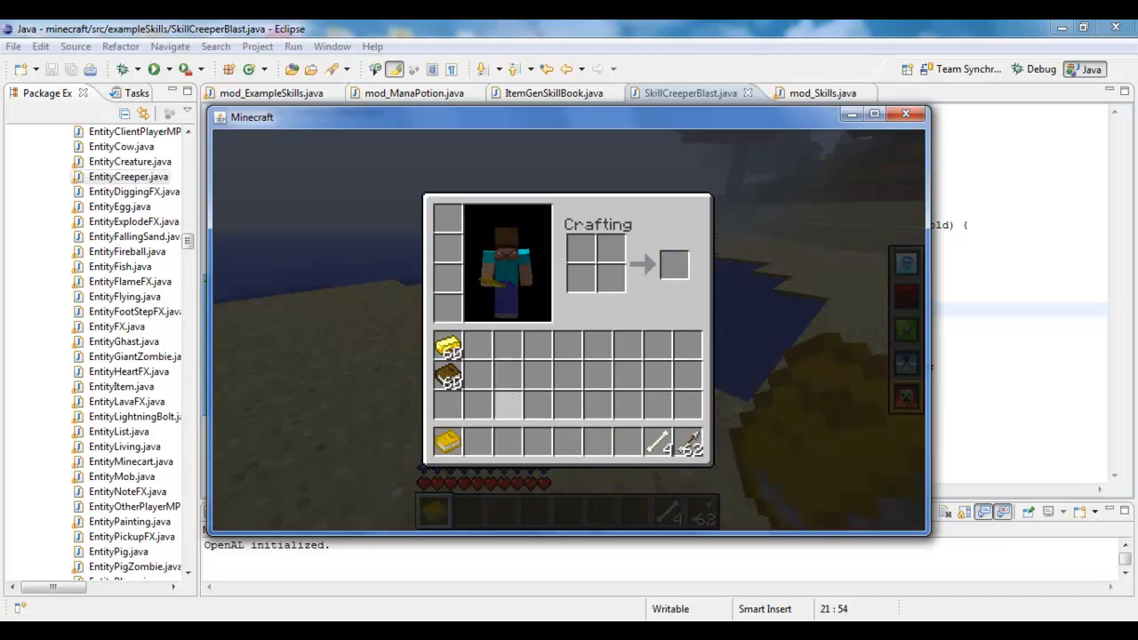
pyautogui.press('Escape')
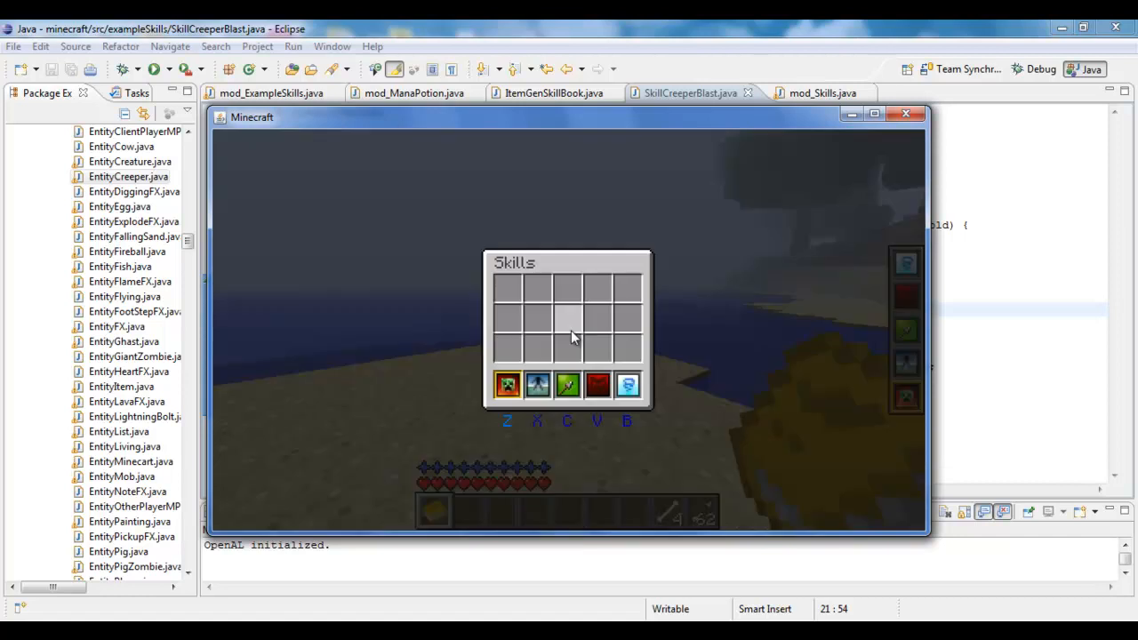
pyautogui.moveTo(507, 384)
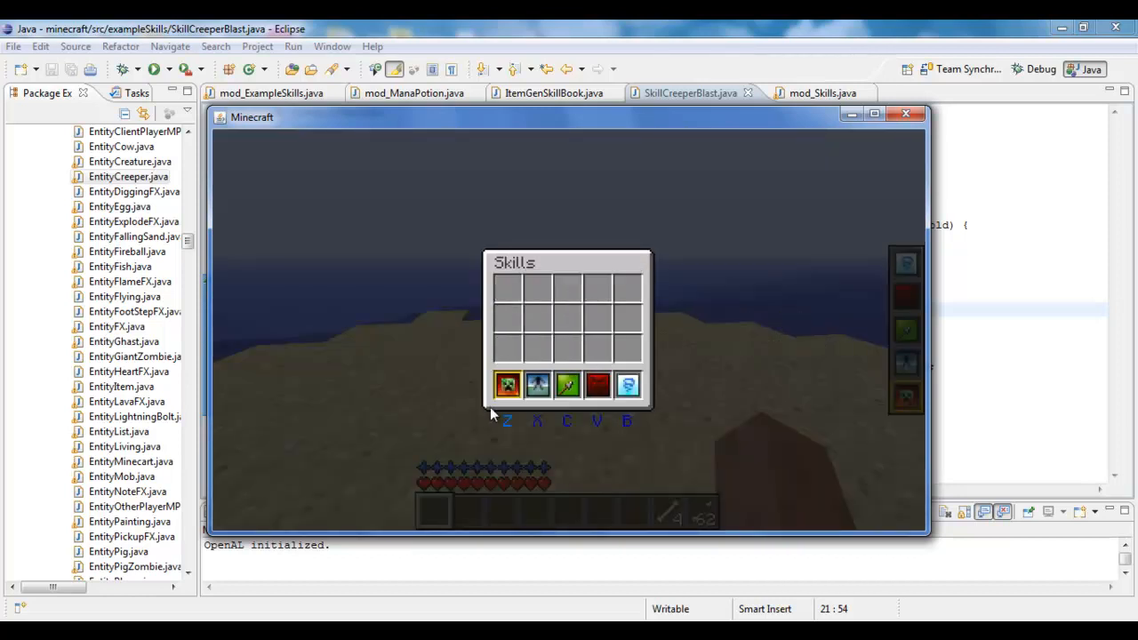
pyautogui.moveTo(647, 430)
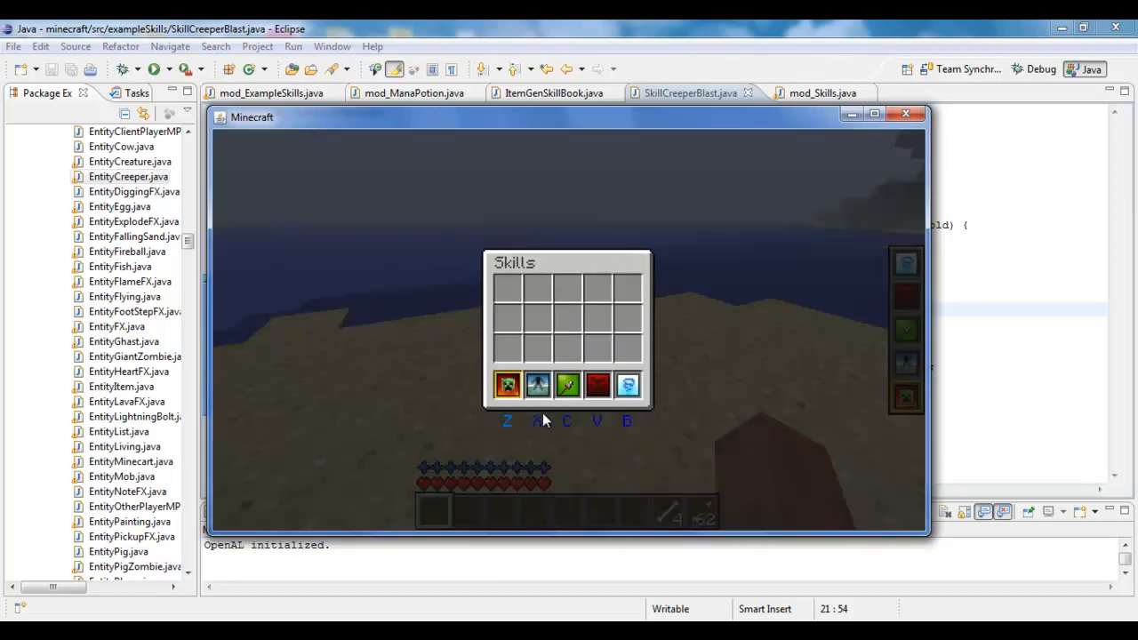
# - Close the Skills screen with Esc to return to the world
pyautogui.press('Escape')
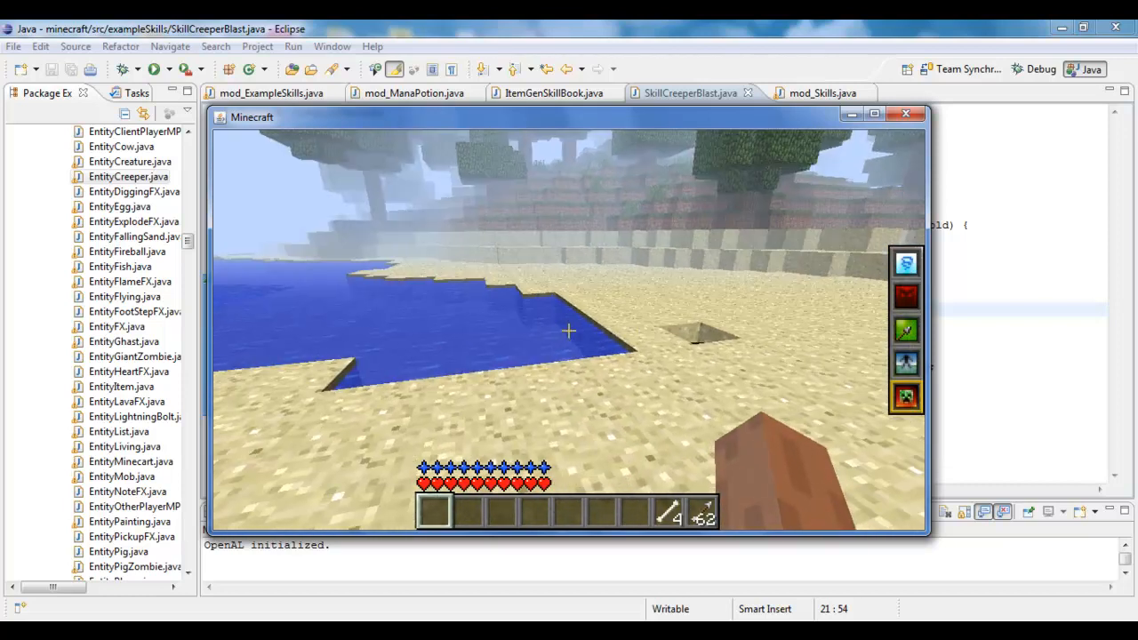
pyautogui.moveTo(569, 331)
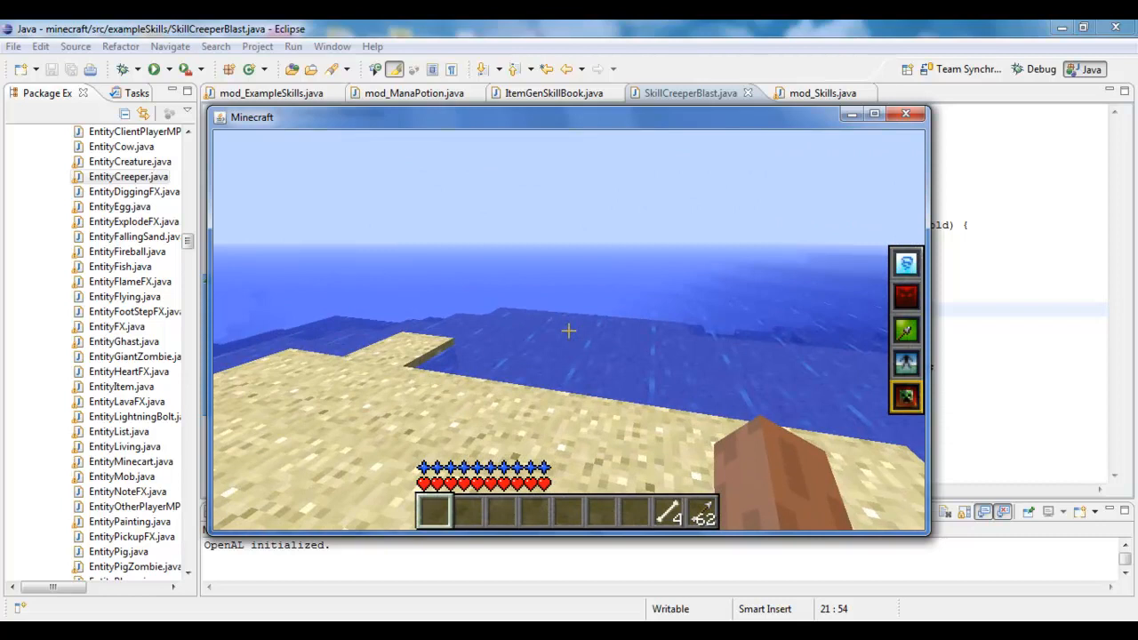
# - Pause and resume the game, then pause again after exploring the beach into nightfall
pyautogui.press('Escape')
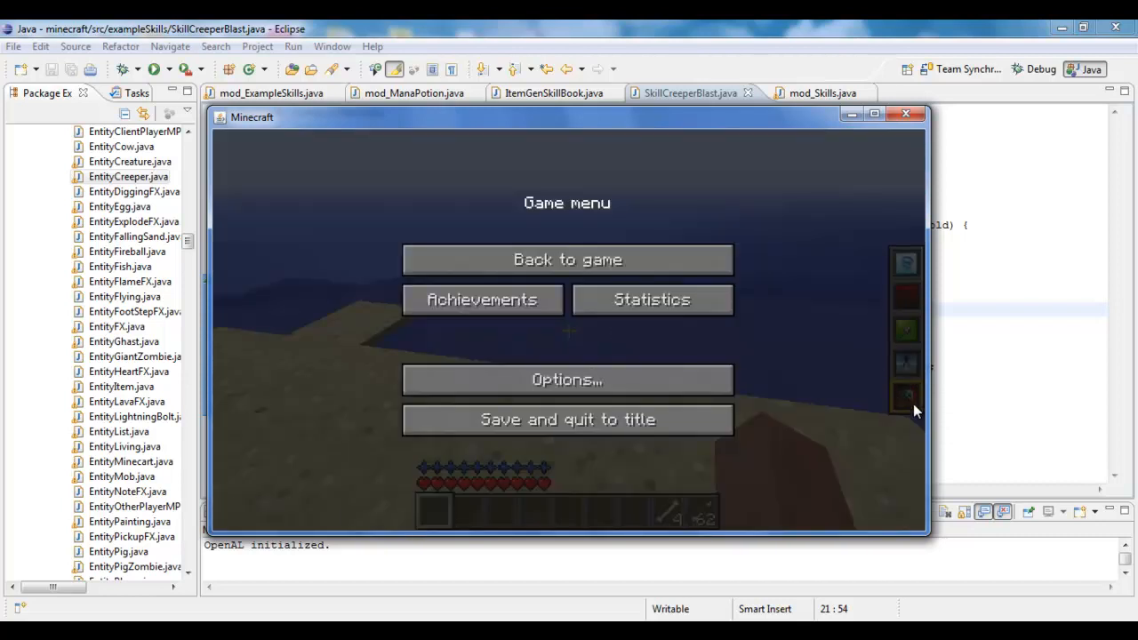
pyautogui.click(567, 259)
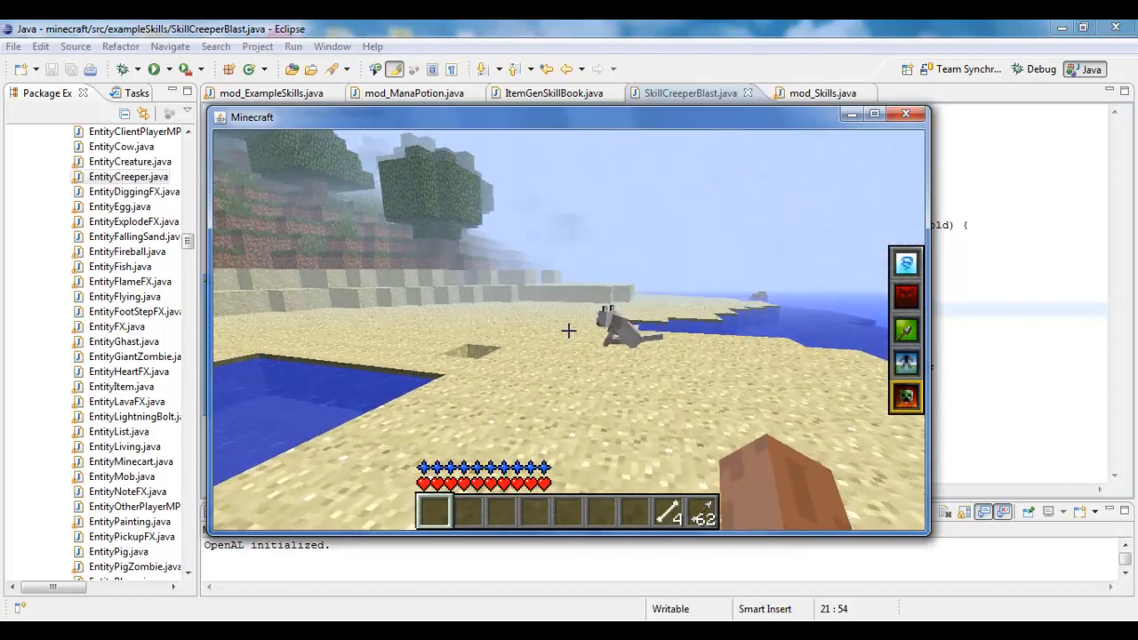
pyautogui.moveTo(569, 331)
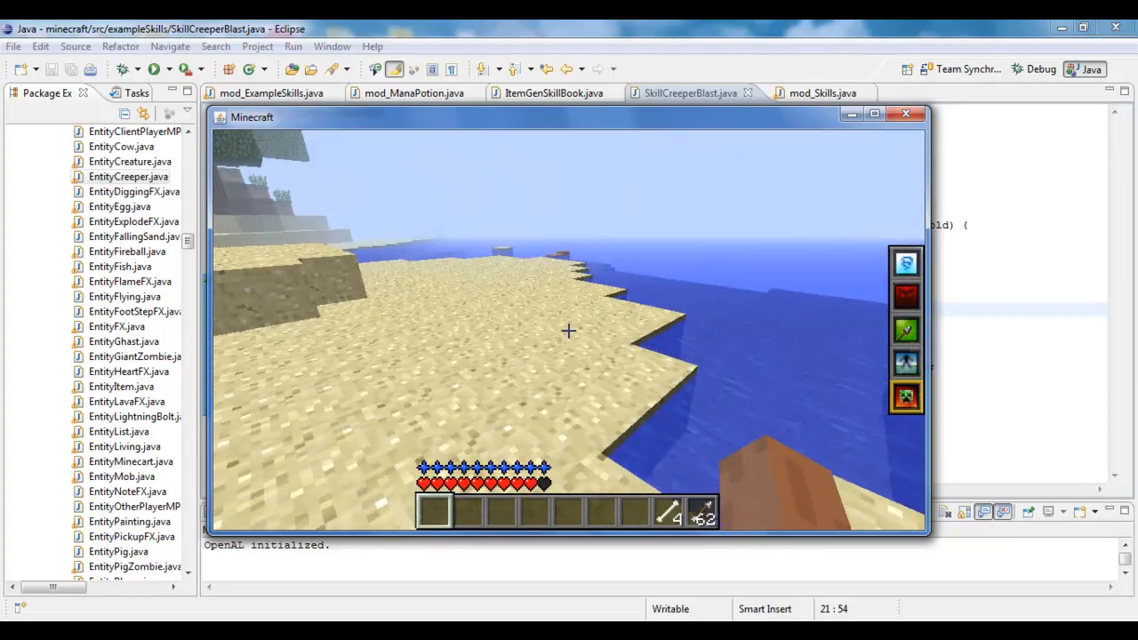
pyautogui.moveTo(569, 331)
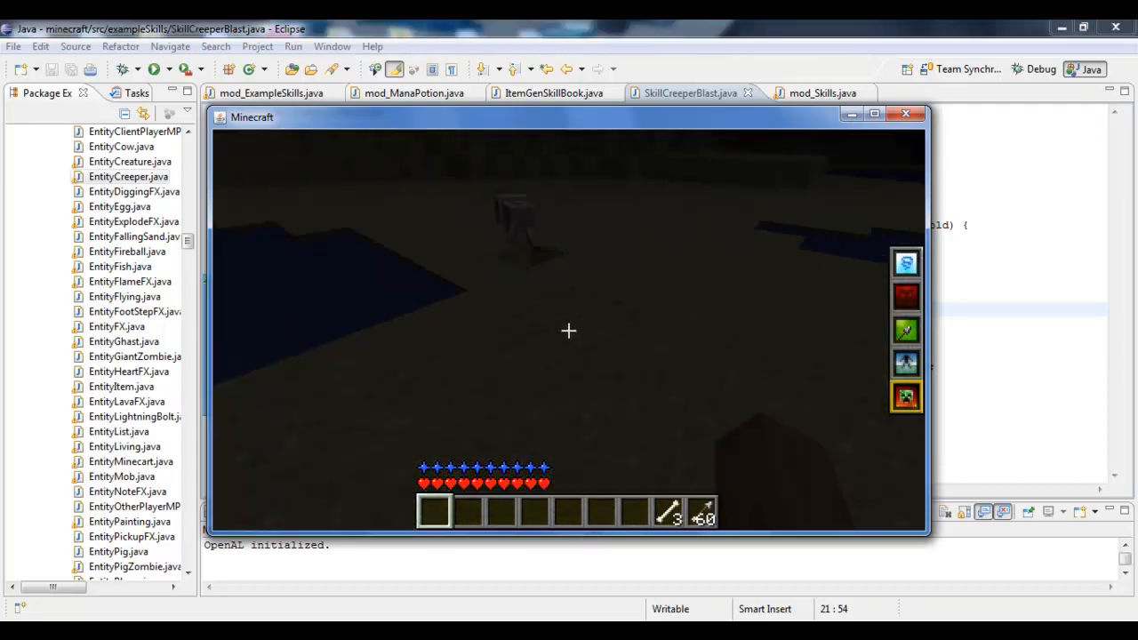
pyautogui.press('Escape')
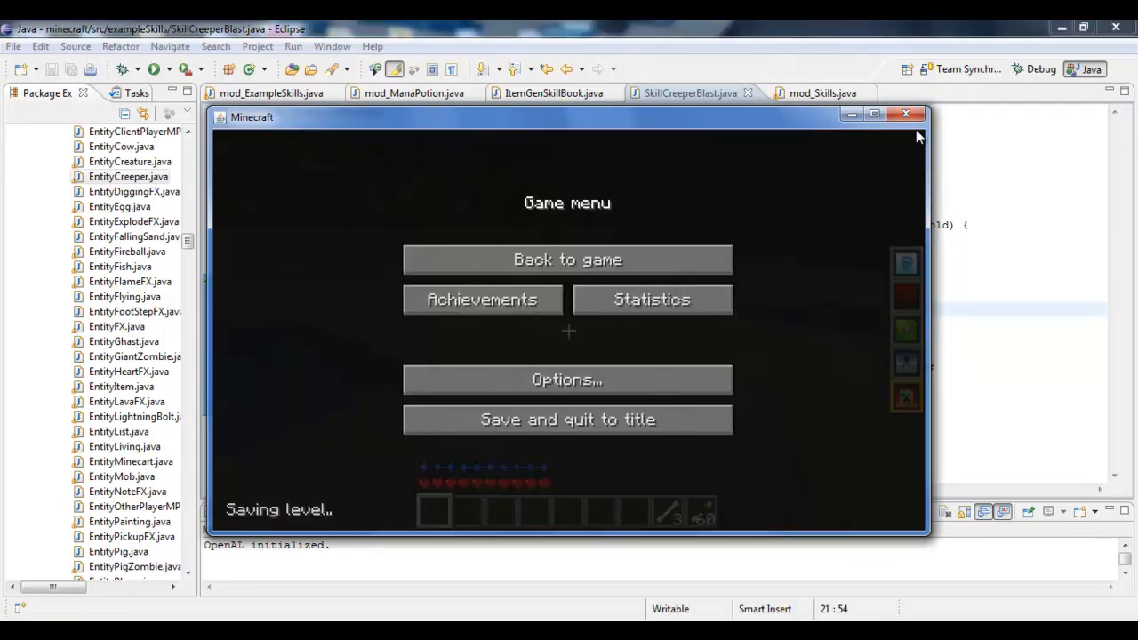
# - Close the game, check levitate registration in mod_ExampleSkills, then return to SkillLevitate
pyautogui.click(906, 114)
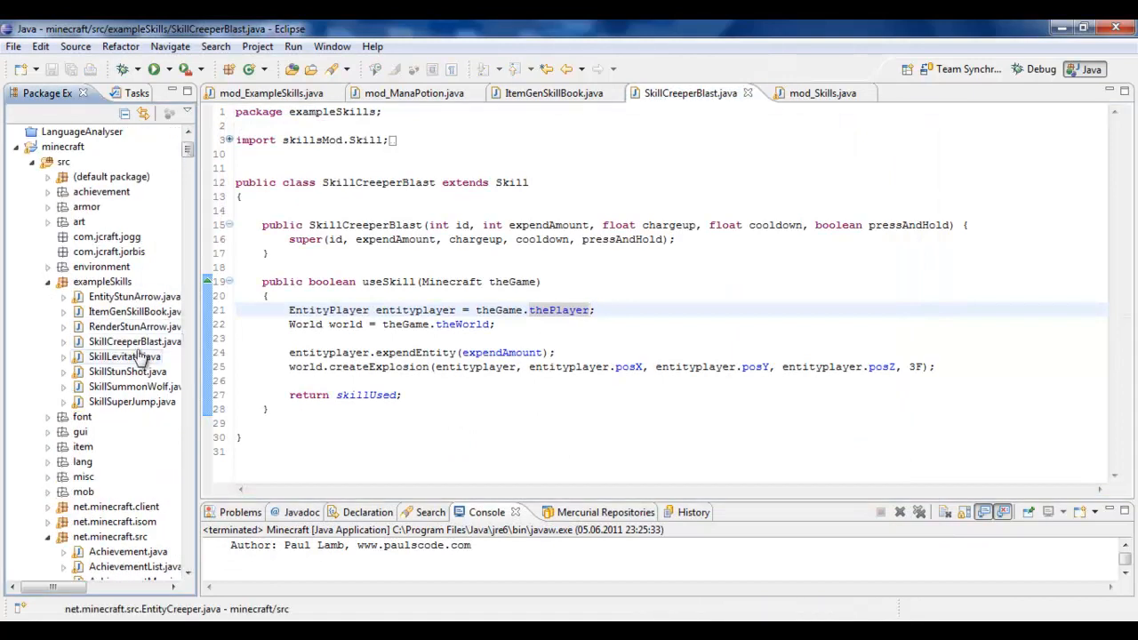
pyautogui.moveTo(138, 331)
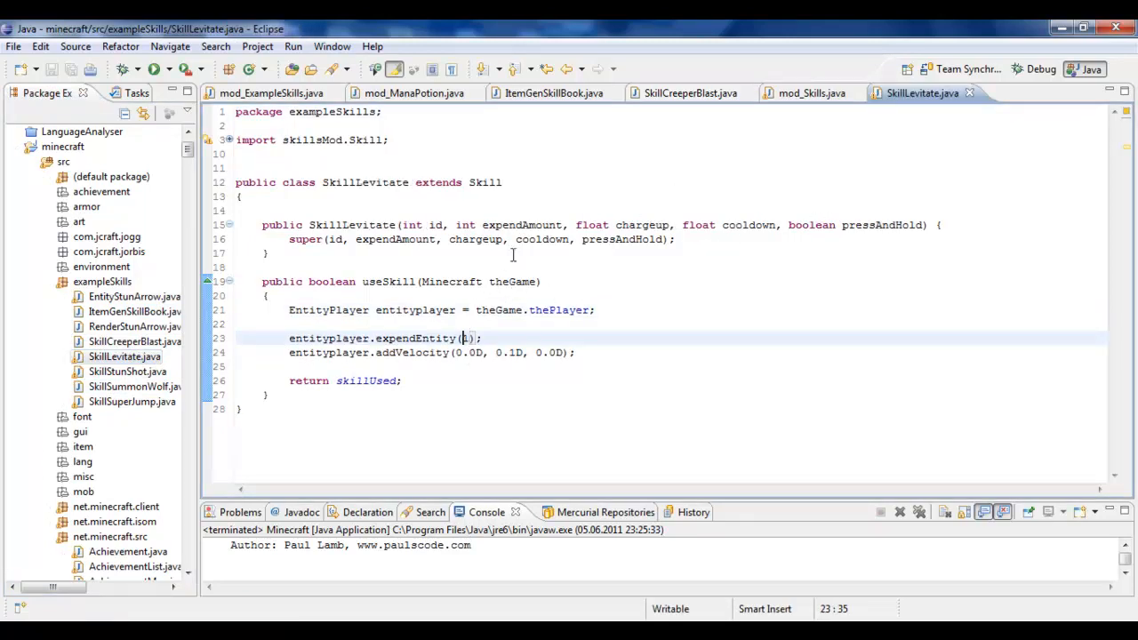
pyautogui.click(271, 92)
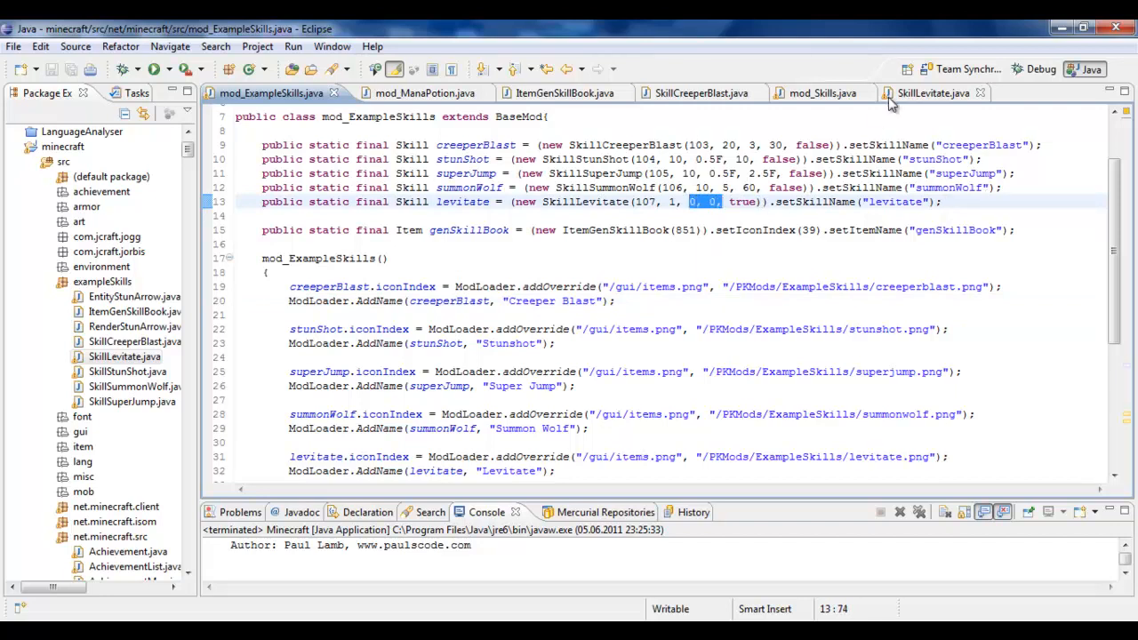
pyautogui.click(933, 92)
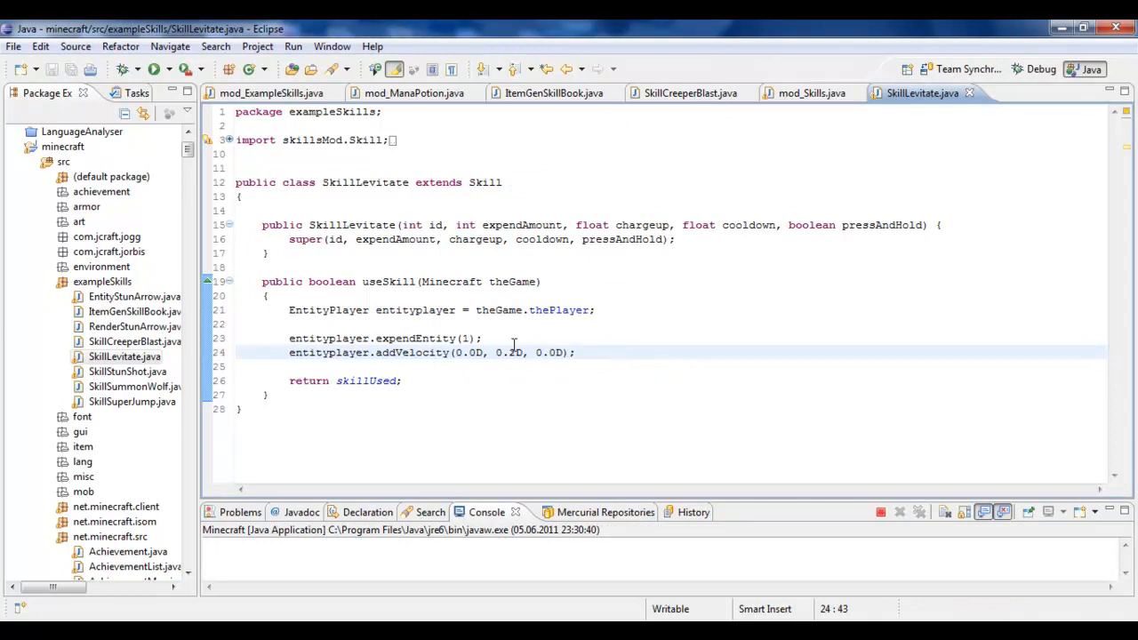
# - Relaunch Minecraft, pause and resume the world, then close the game after Game over
pyautogui.click(151, 68)
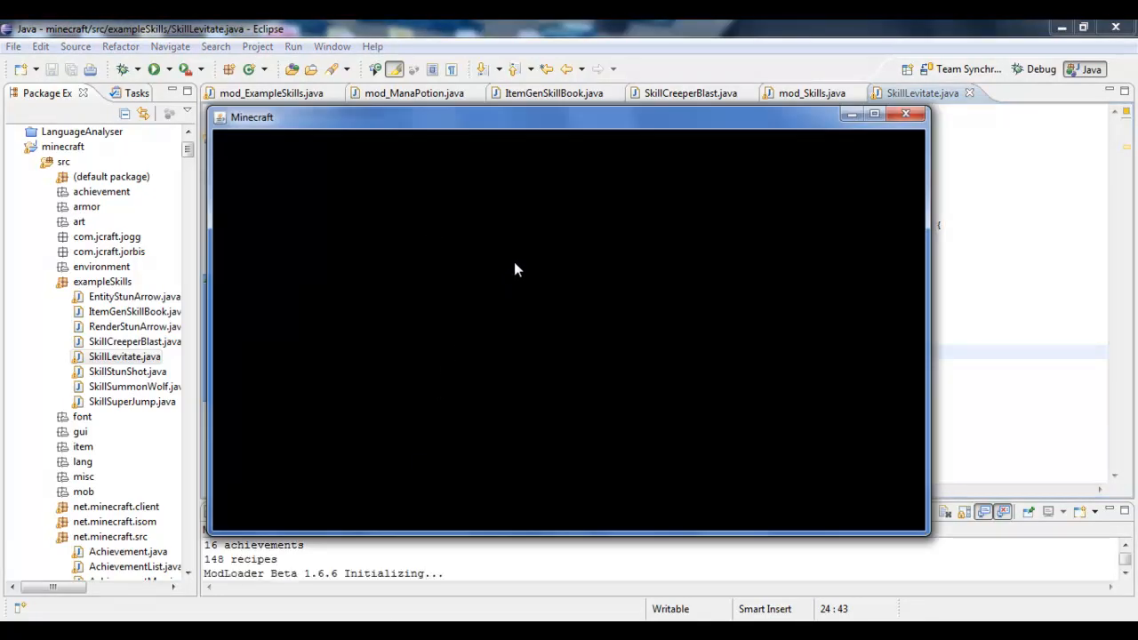
pyautogui.moveTo(610, 323)
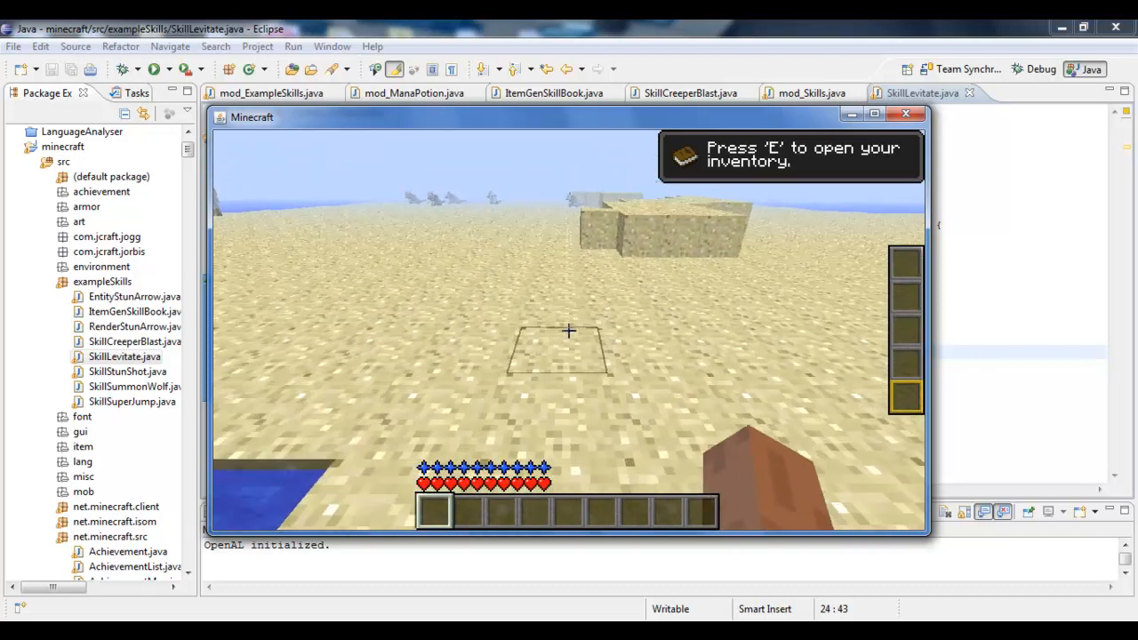
pyautogui.press('Escape')
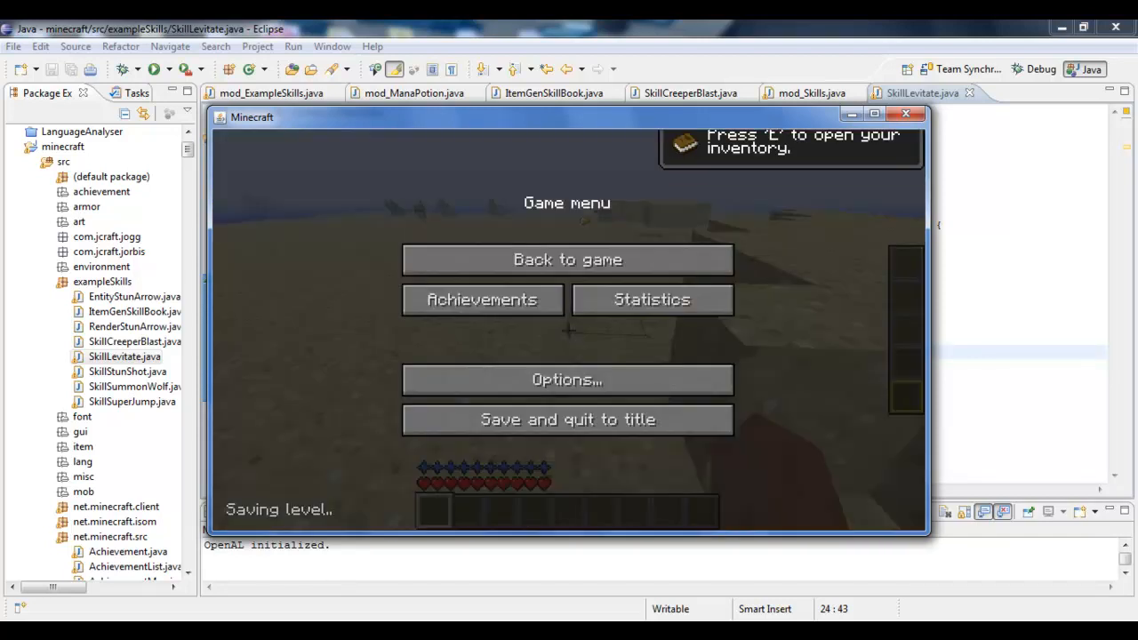
pyautogui.click(566, 259)
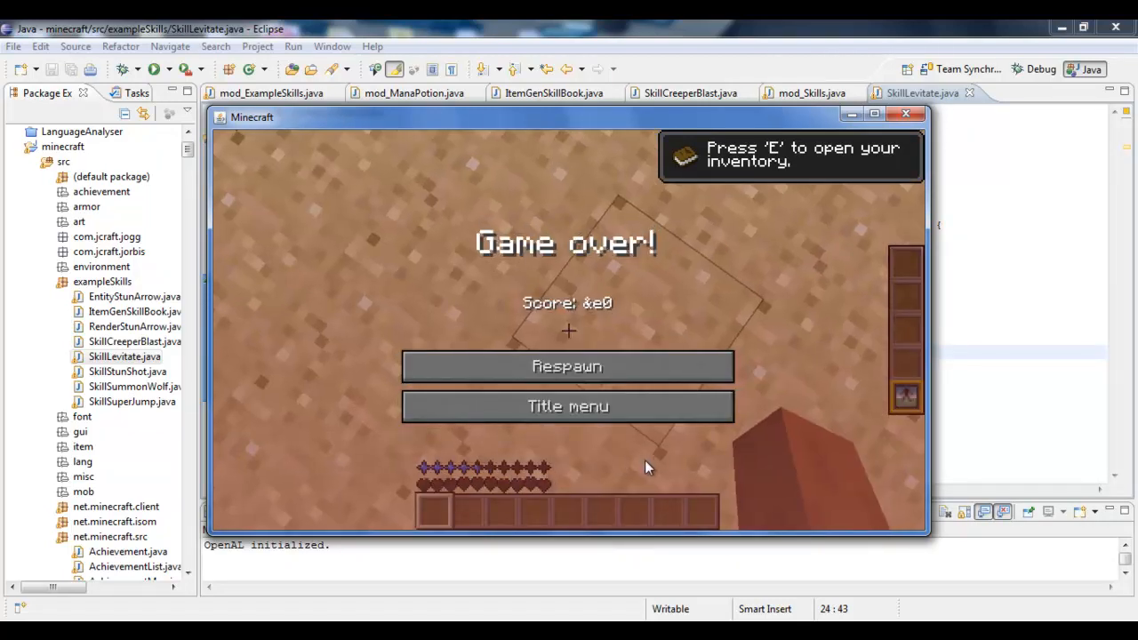
pyautogui.click(906, 114)
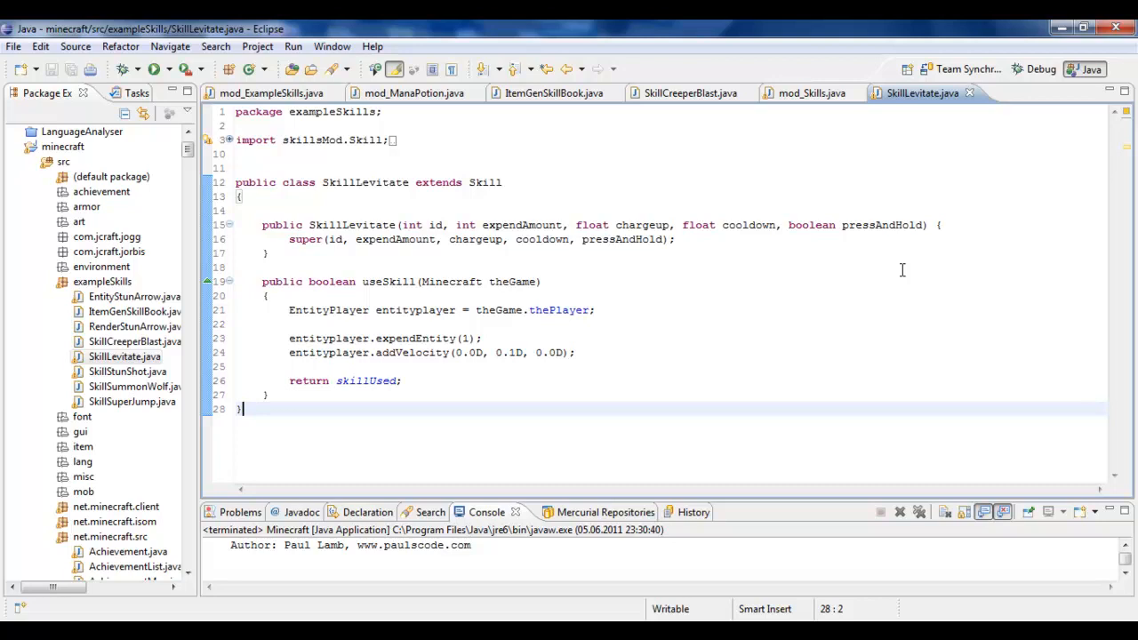
pyautogui.moveTo(869, 318)
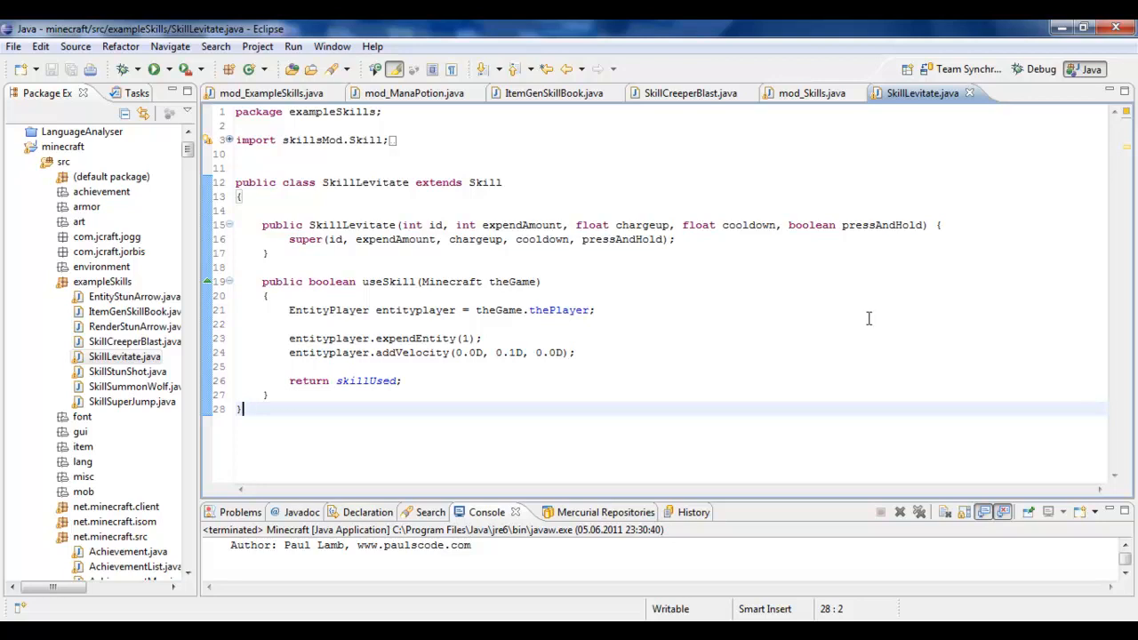